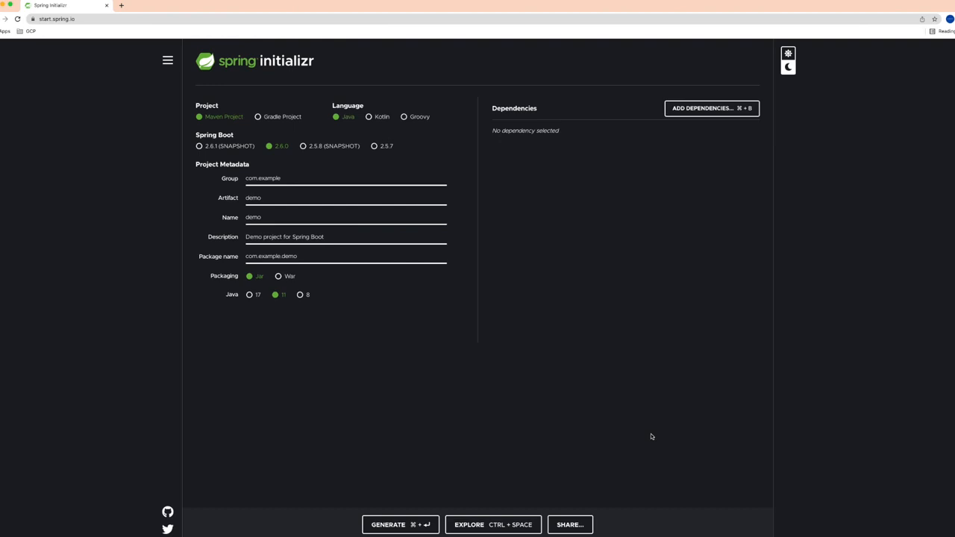
mouse_move(637, 399)
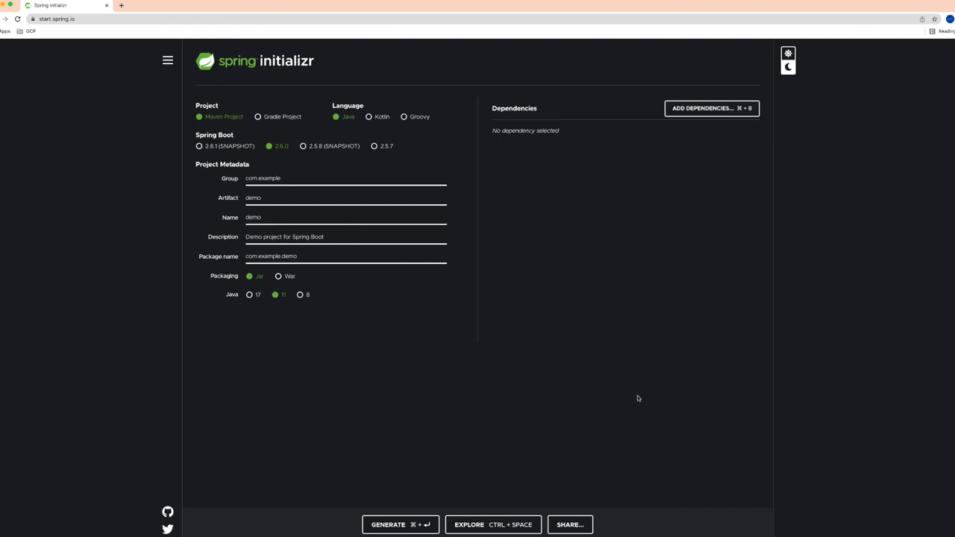
Step: Choose Kotlin as the language and Gradle Project as the build type
click(367, 116)
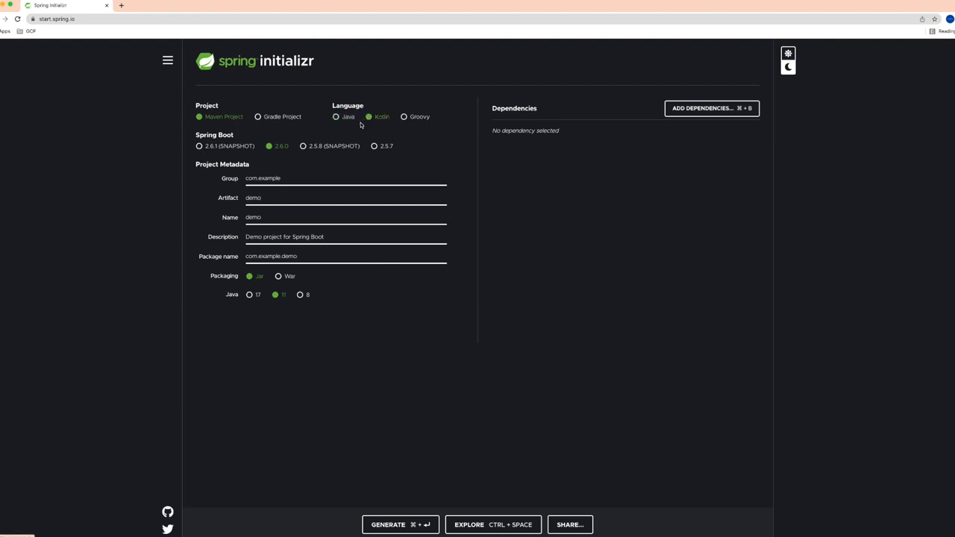
click(258, 117)
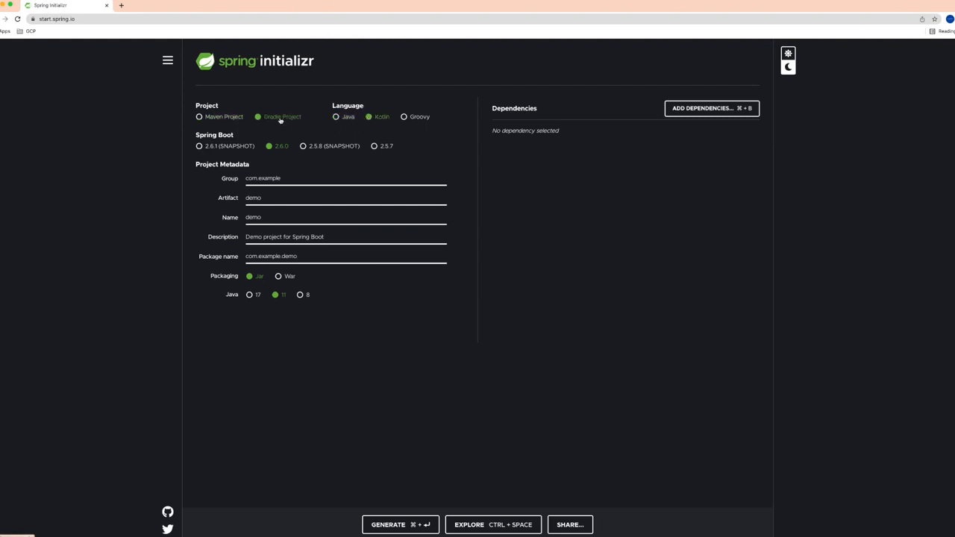
mouse_move(307, 102)
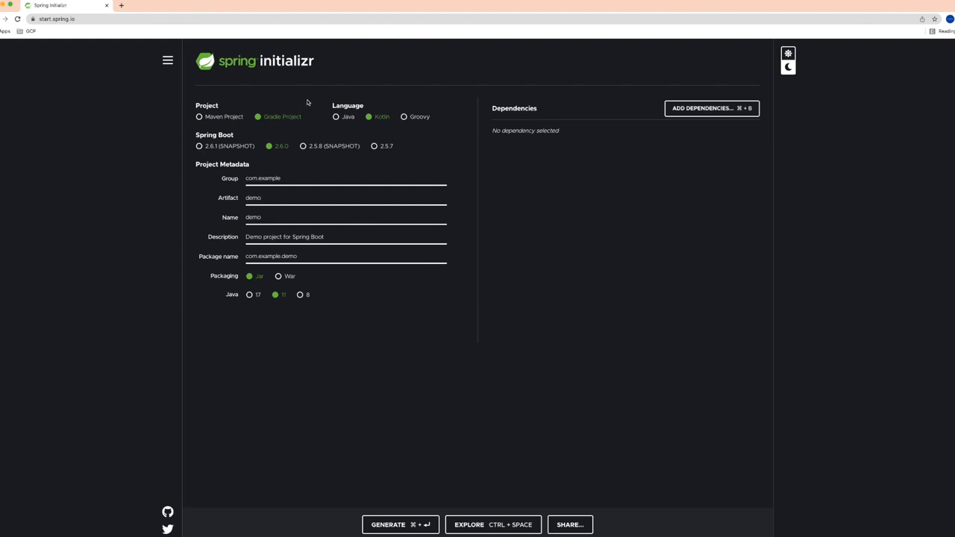
mouse_move(289, 165)
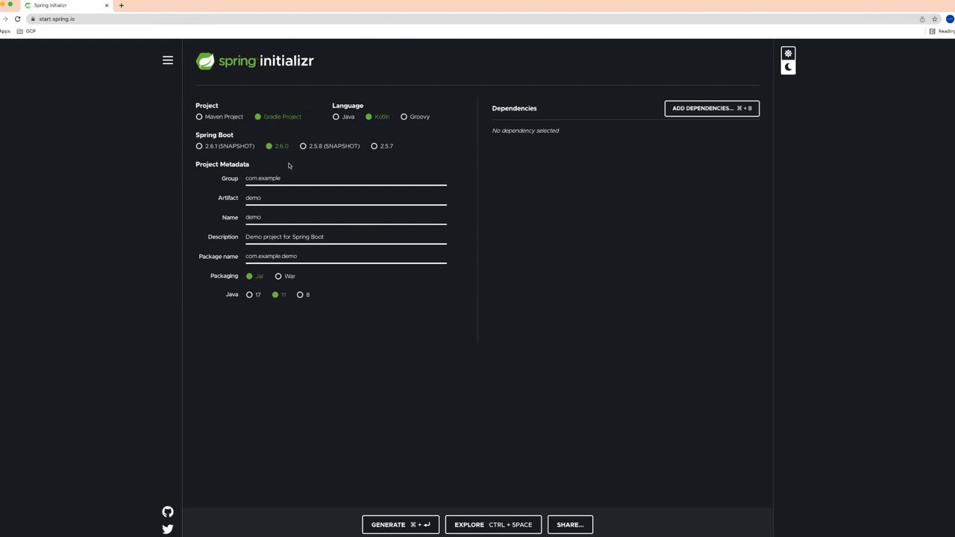
mouse_move(283, 161)
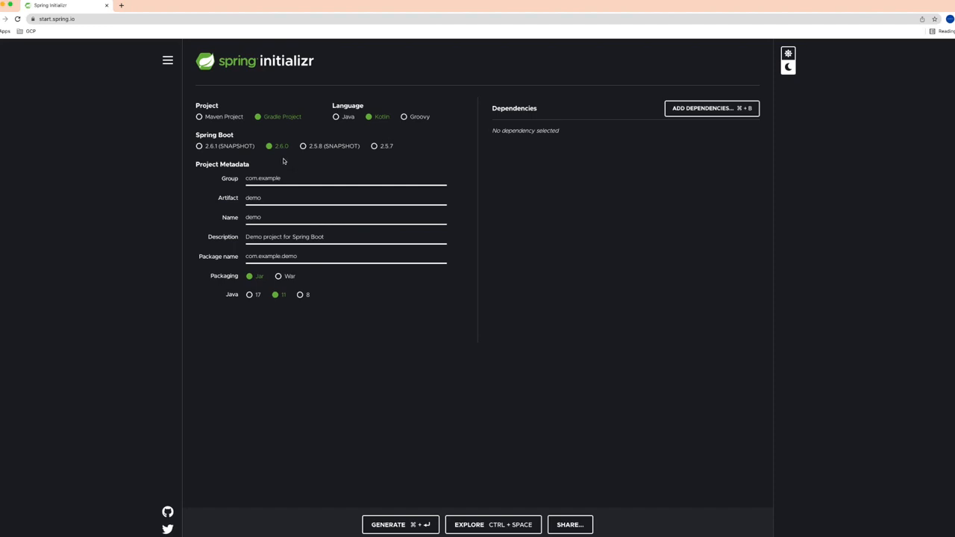
mouse_move(300, 315)
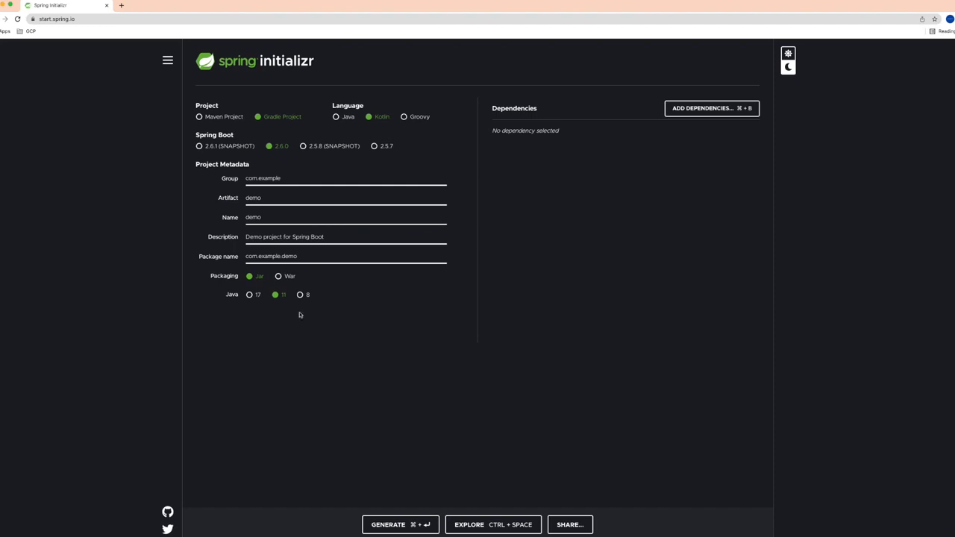
mouse_move(294, 314)
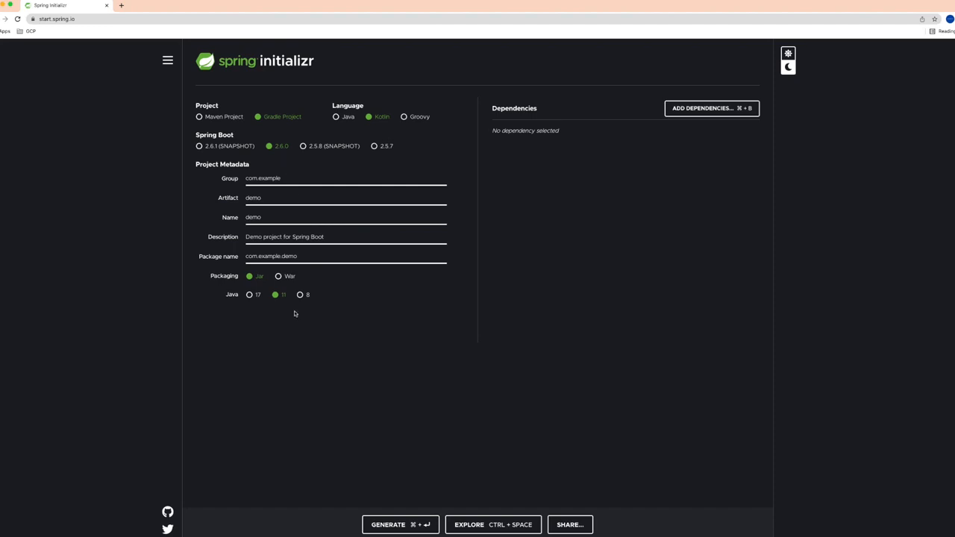
mouse_move(287, 309)
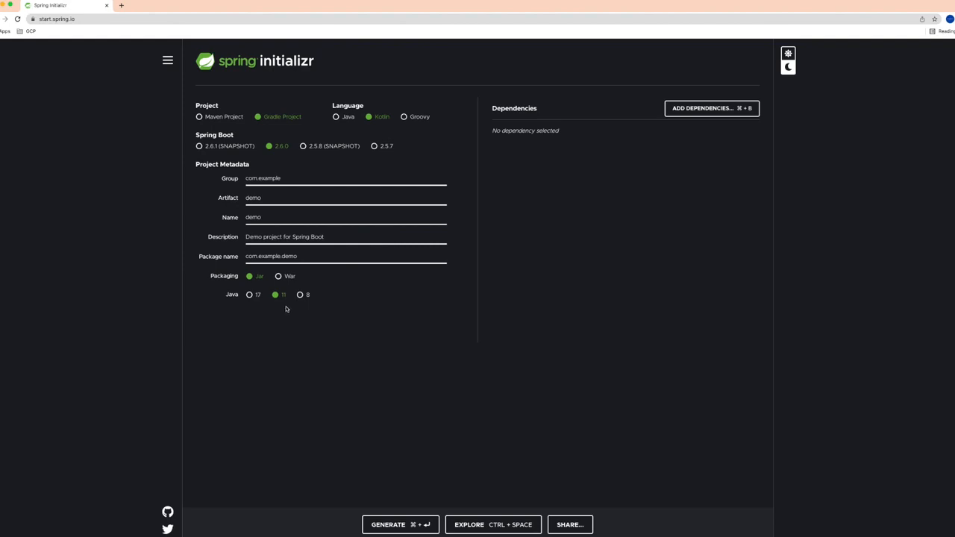
mouse_move(251, 306)
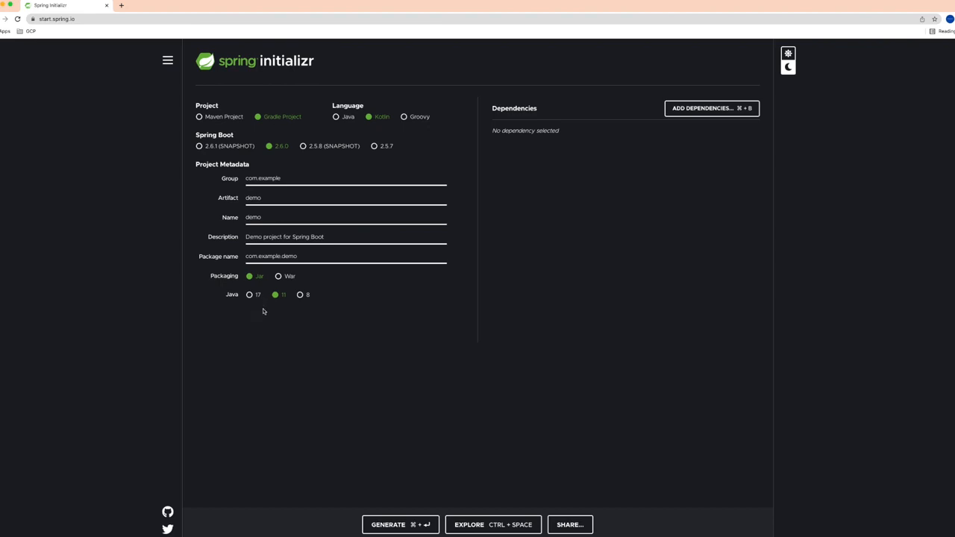
mouse_move(268, 310)
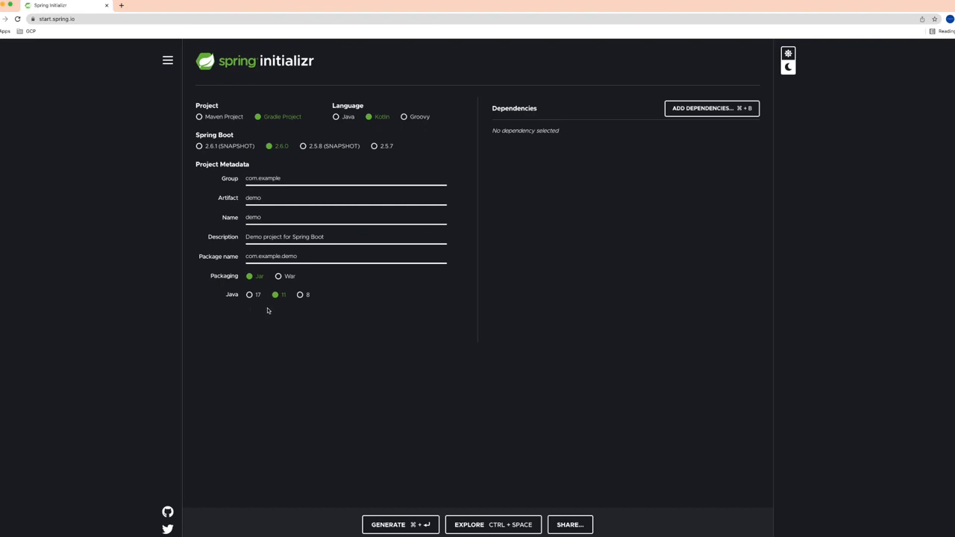
mouse_move(632, 231)
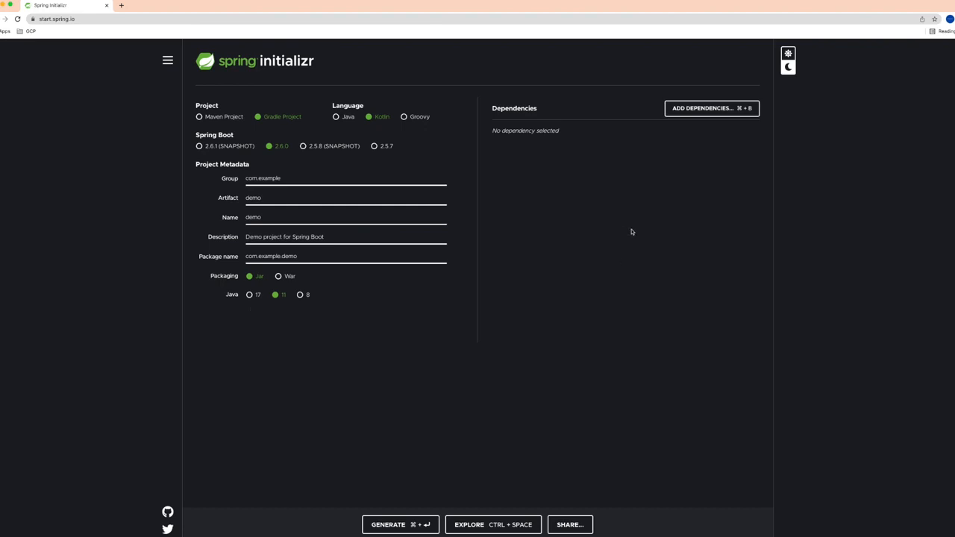
mouse_move(699, 120)
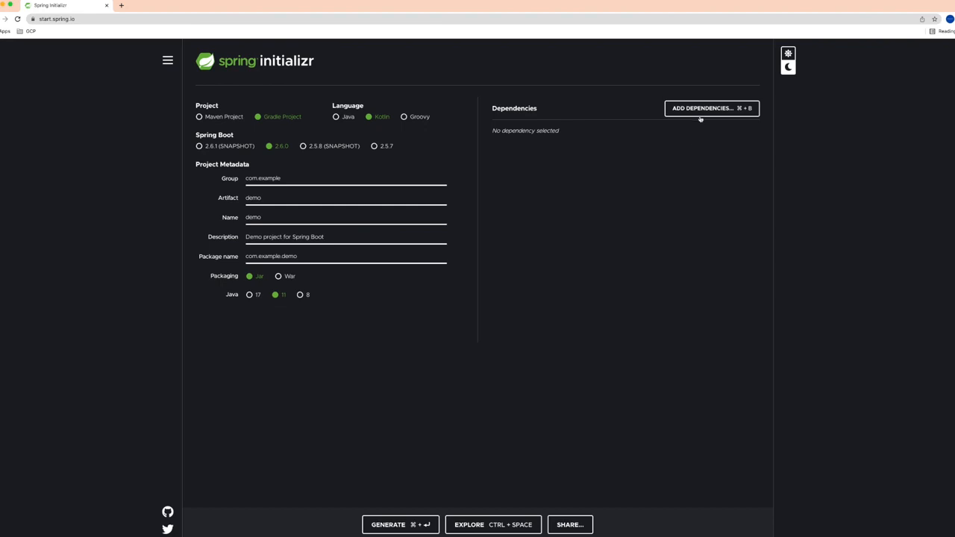
Step: Add the Spring Security, Spring Reactive Web and Thymeleaf dependencies from the dependency list
click(711, 108)
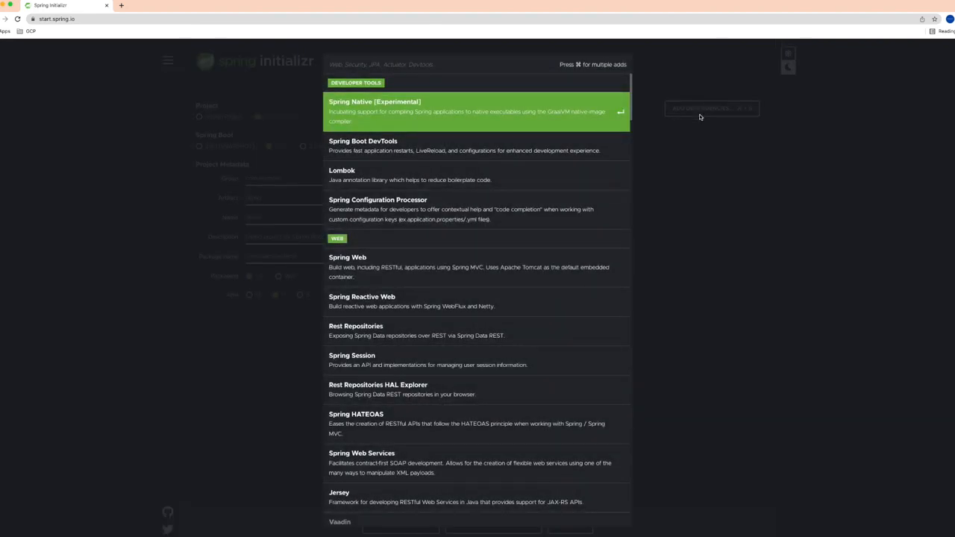
text(Spring Secu)
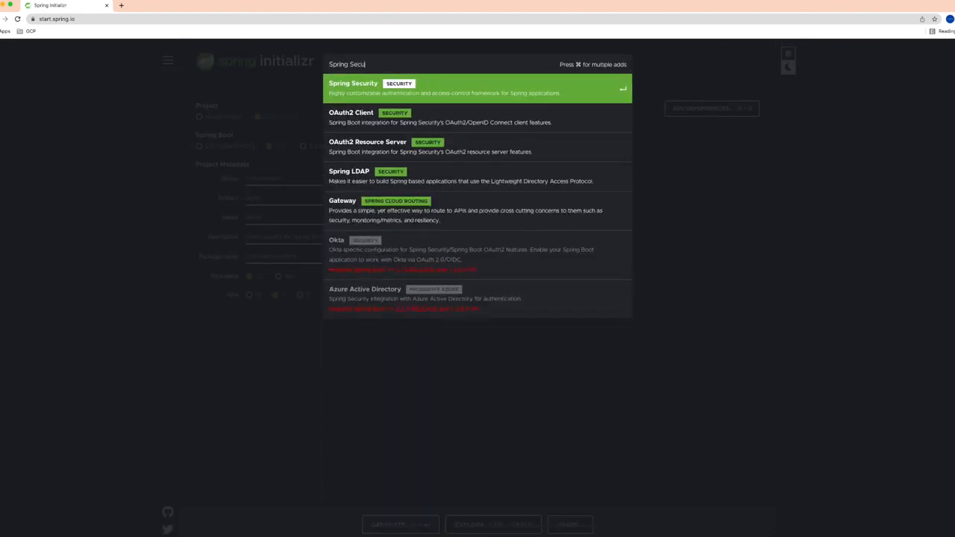
click(355, 83)
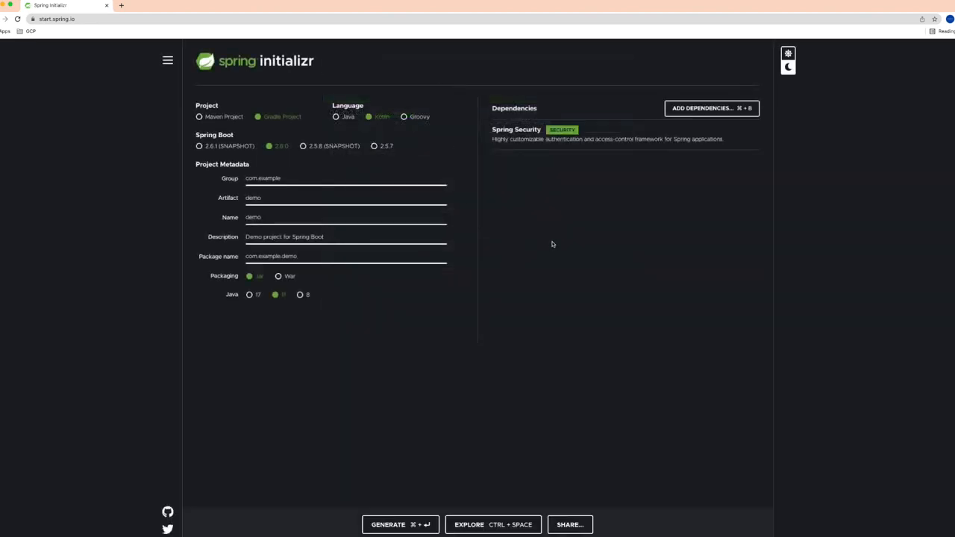
click(711, 107)
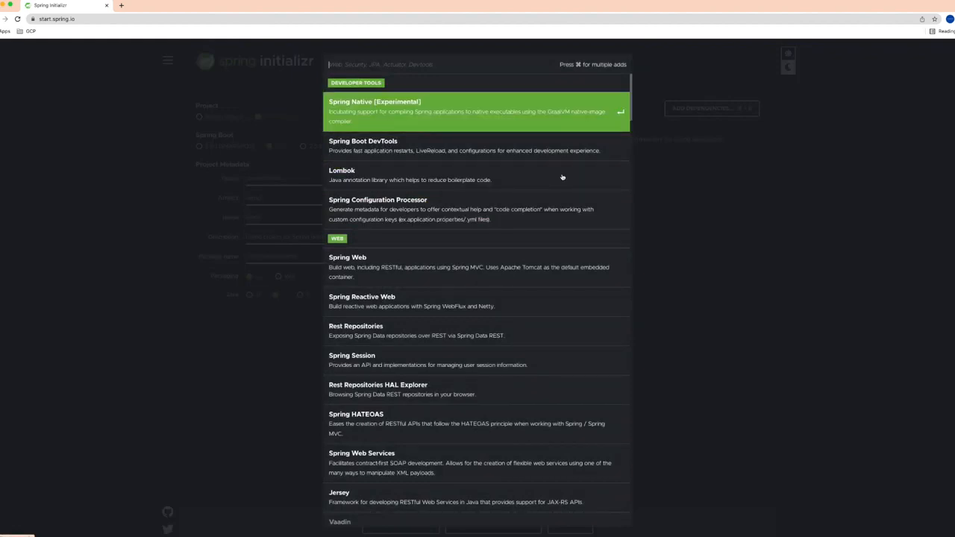
text(Rea)
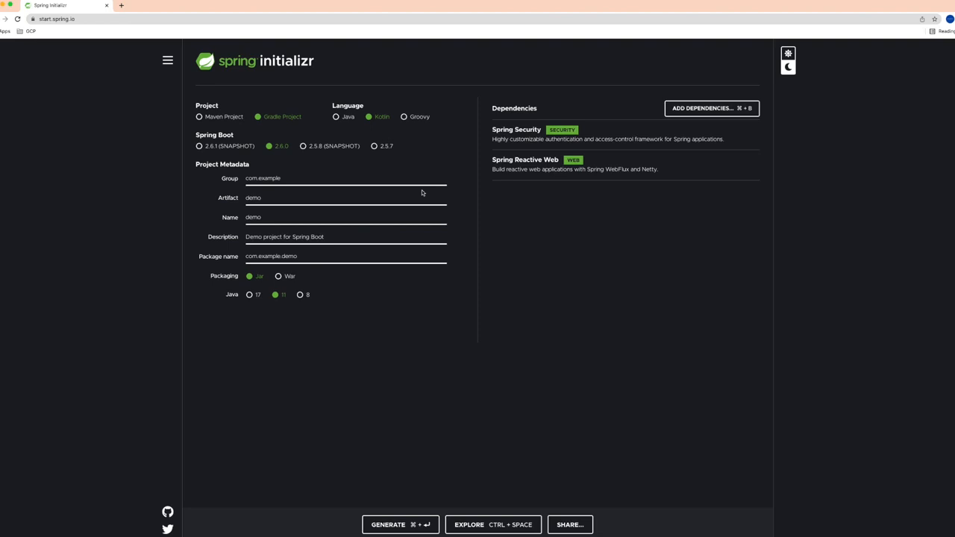
mouse_move(770, 464)
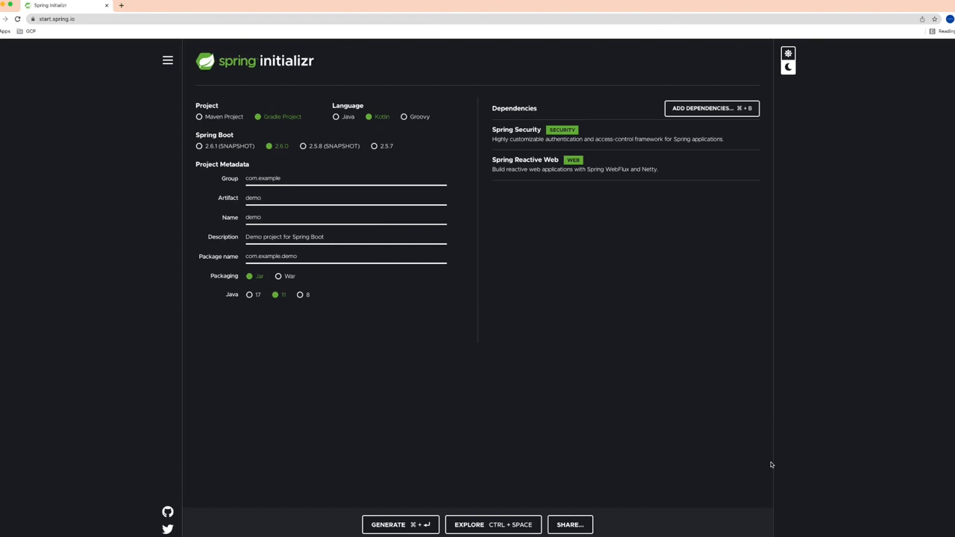
click(710, 108)
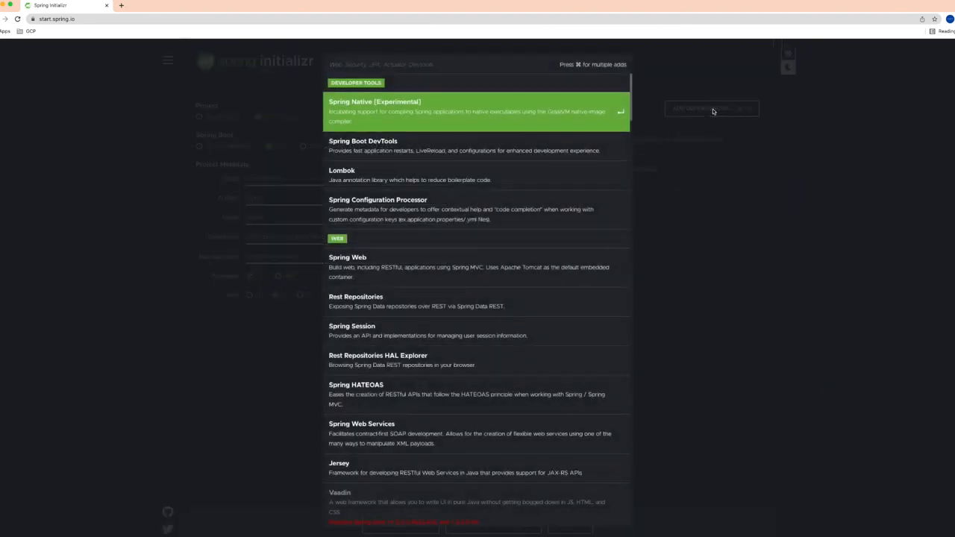
text(Thyl)
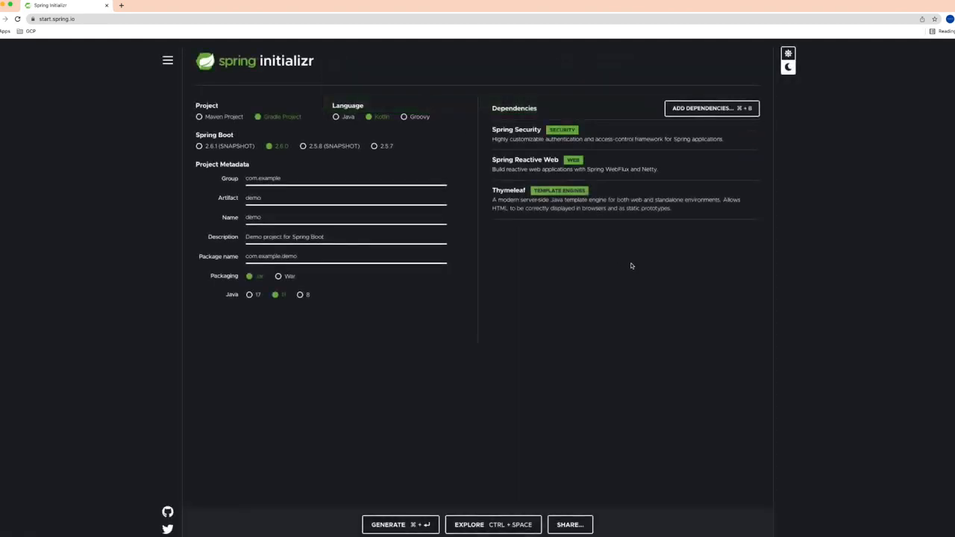
mouse_move(663, 312)
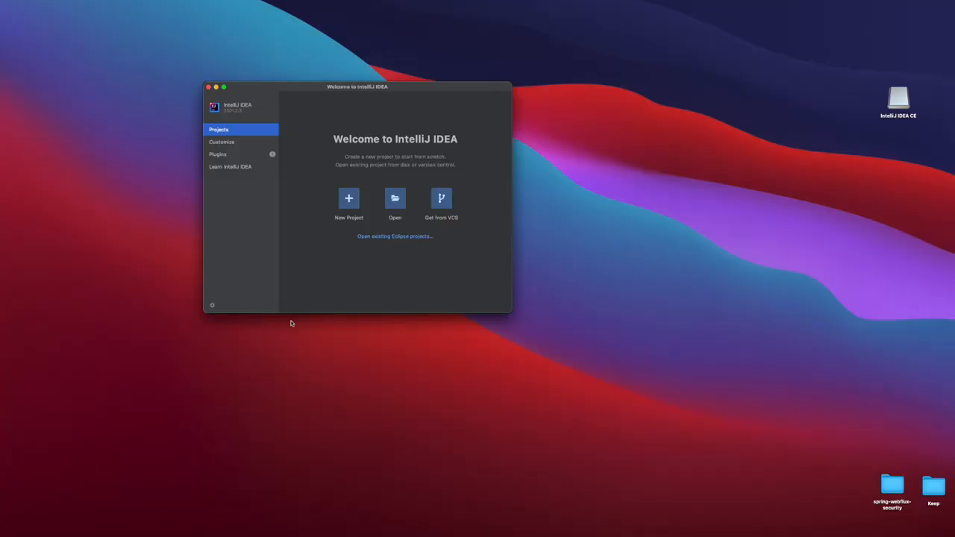
mouse_move(191, 197)
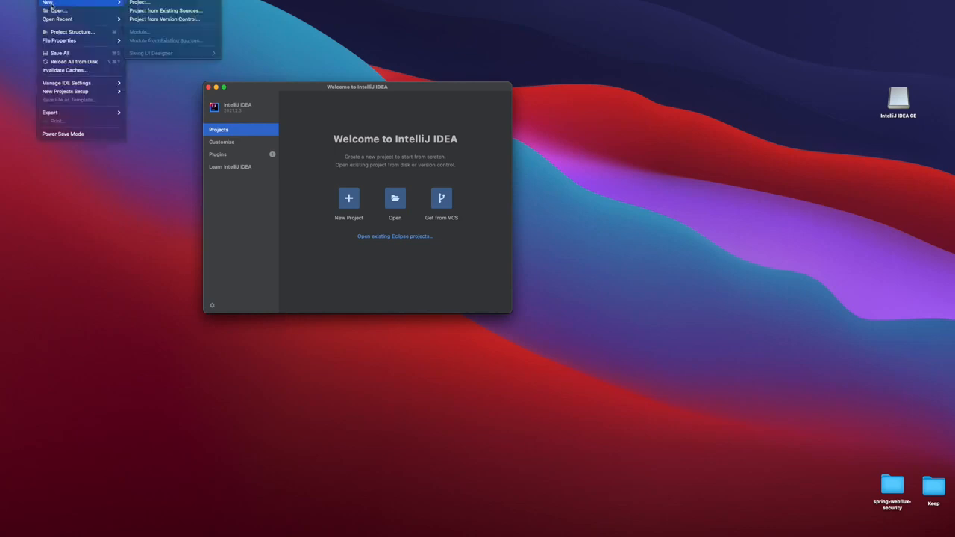
Step: Open Downloads/demo/build.gradle.kts from the Welcome screen and trust the Gradle project
click(123, 14)
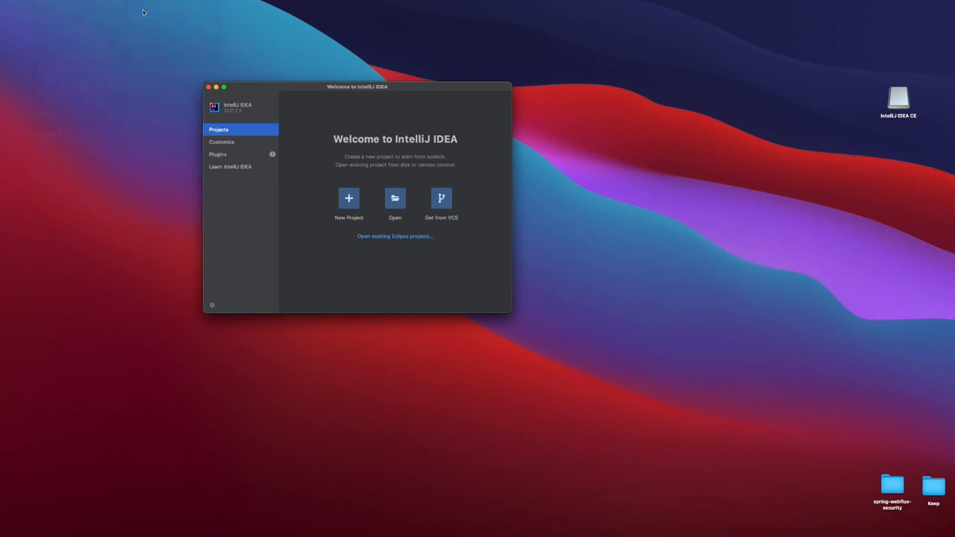
click(395, 198)
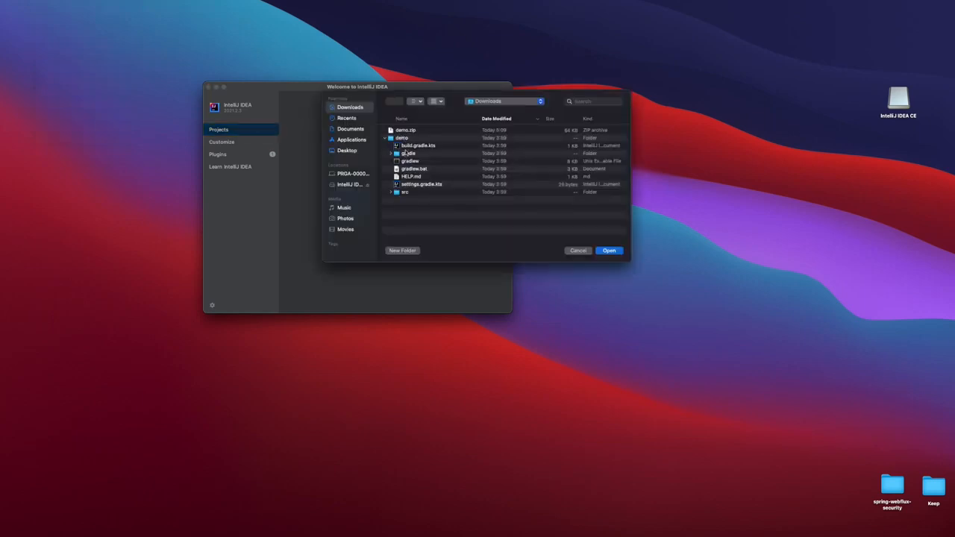
click(424, 145)
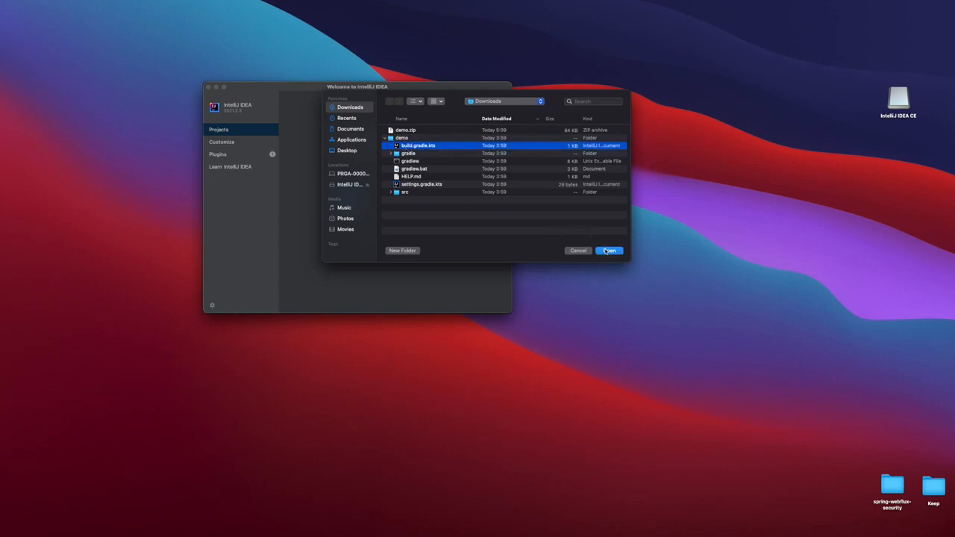
click(609, 249)
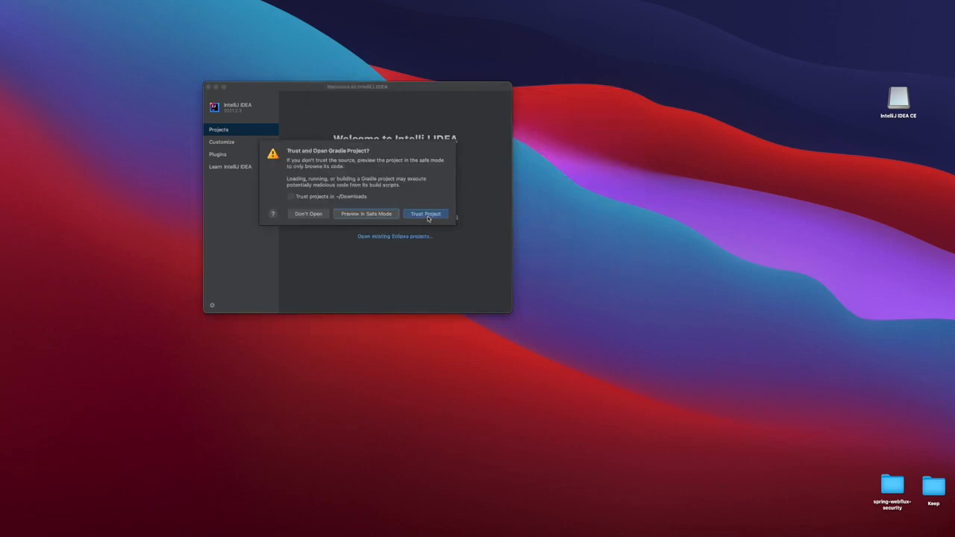
click(425, 213)
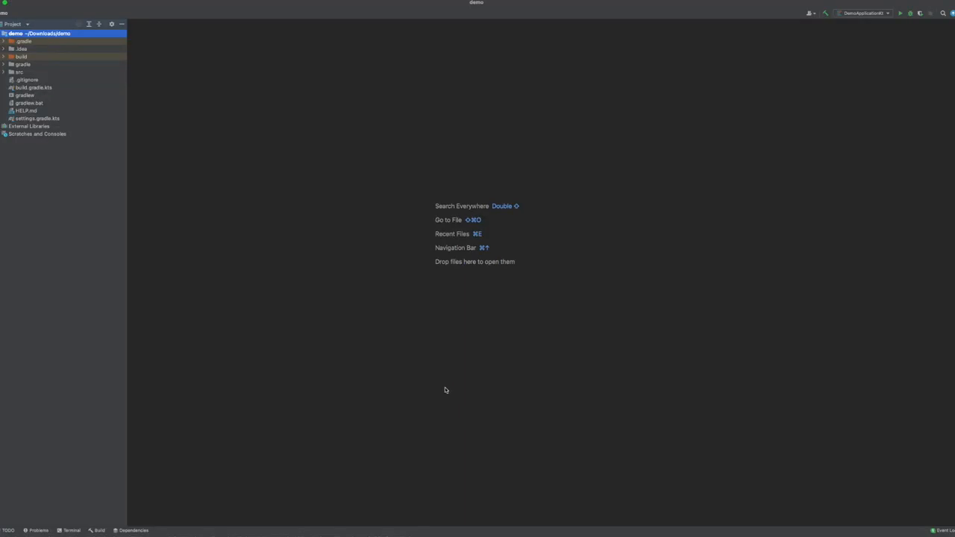
Step: Run DemoApplication.kt, select the generated security password in the log, and view build.gradle.kts
click(7, 71)
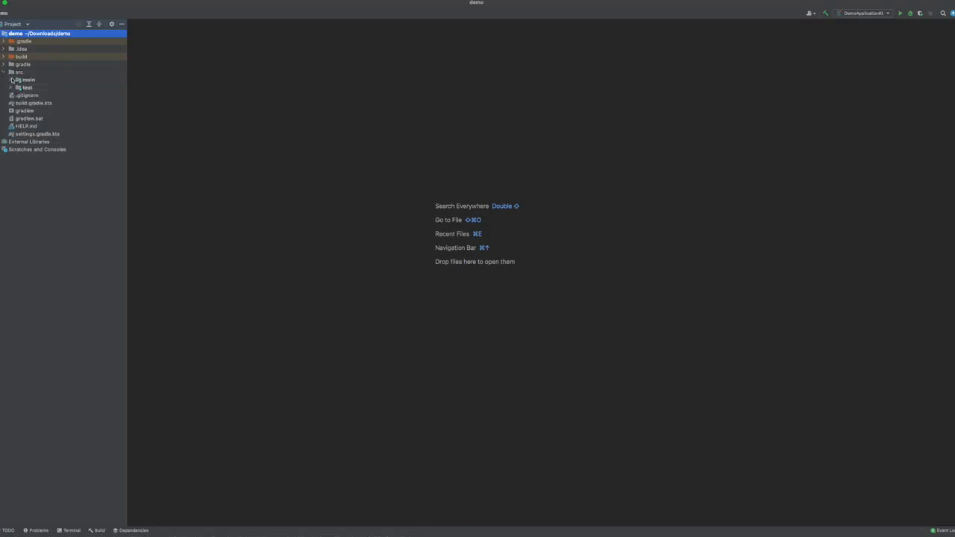
click(18, 80)
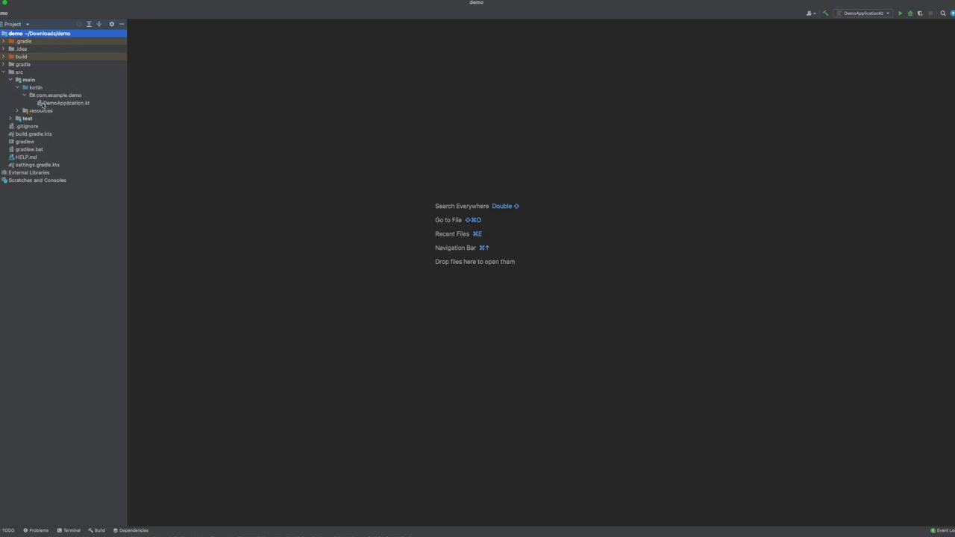
double_click(64, 103)
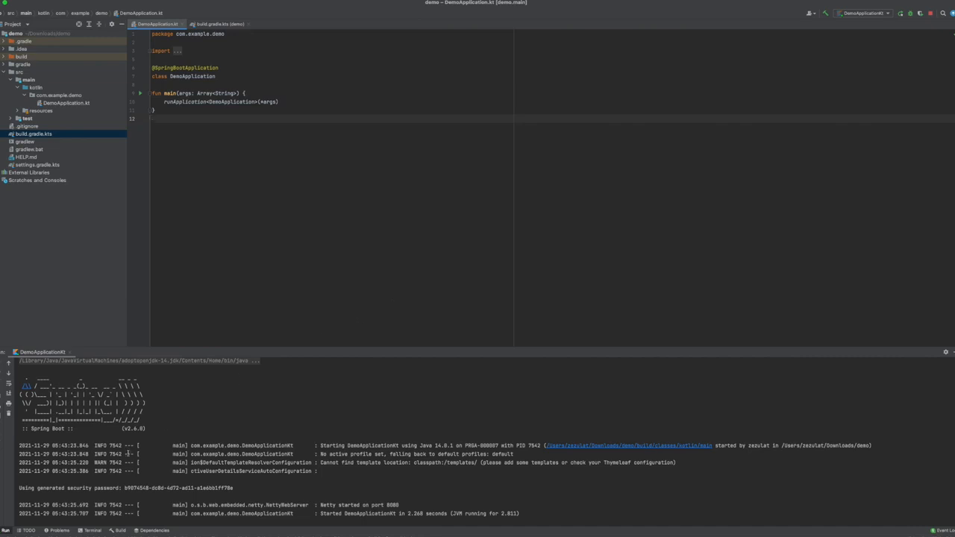
drag(35, 487, 103, 488)
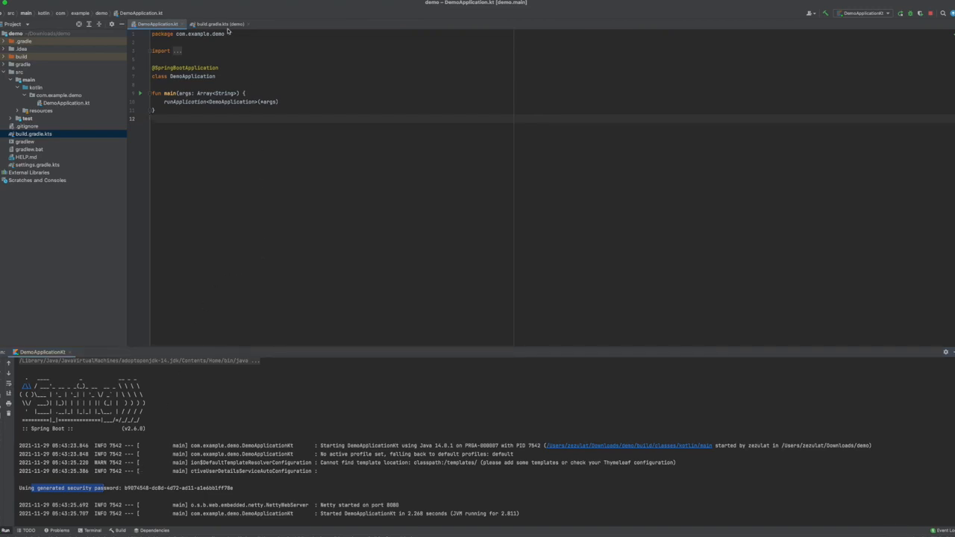
click(219, 23)
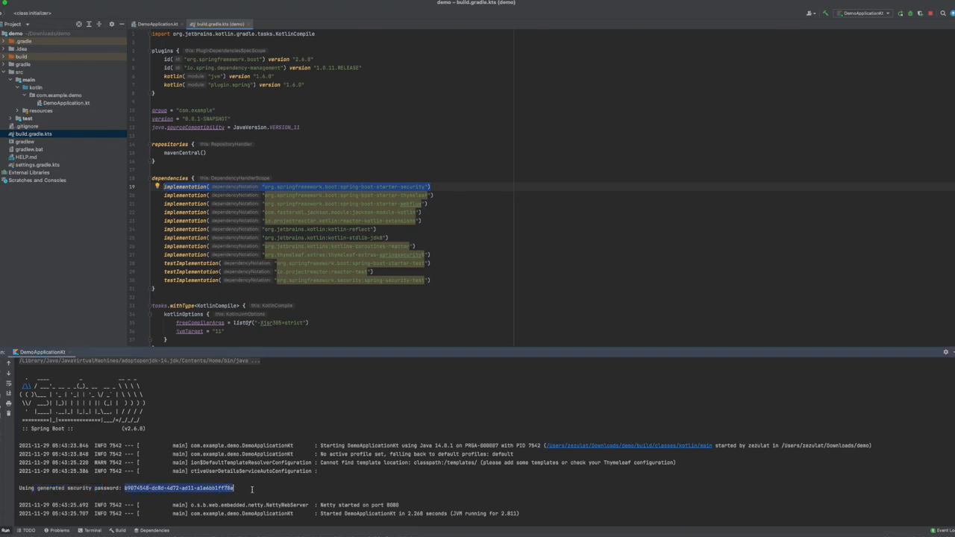
mouse_move(252, 489)
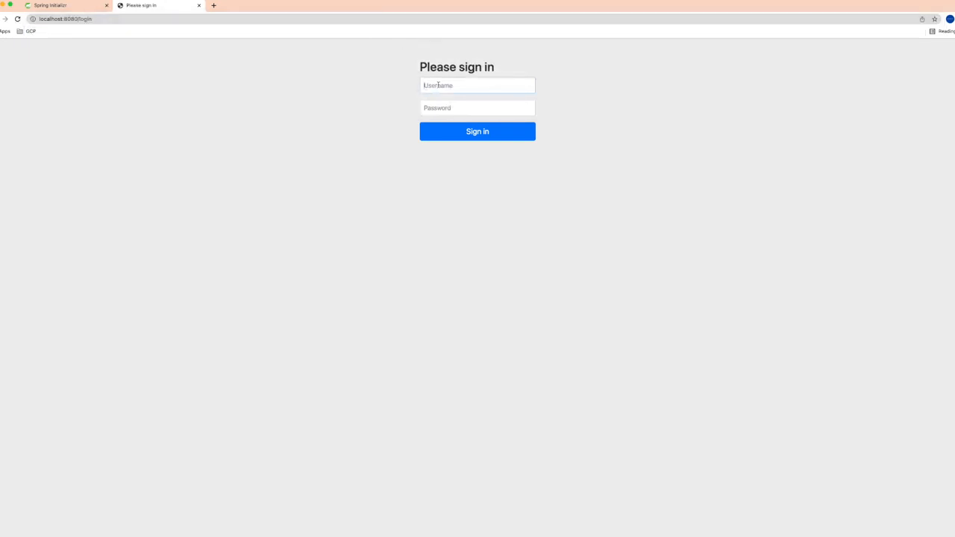
text(user)
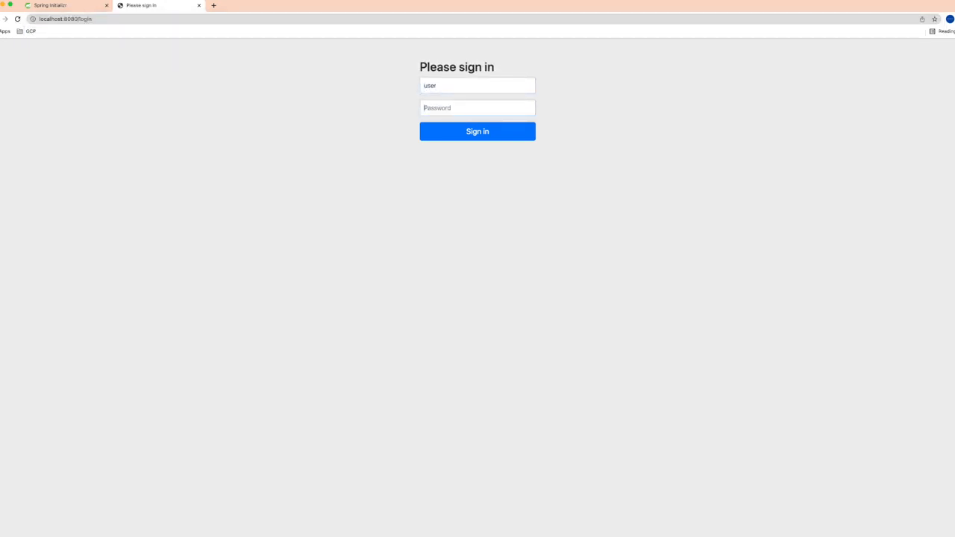
text(password)
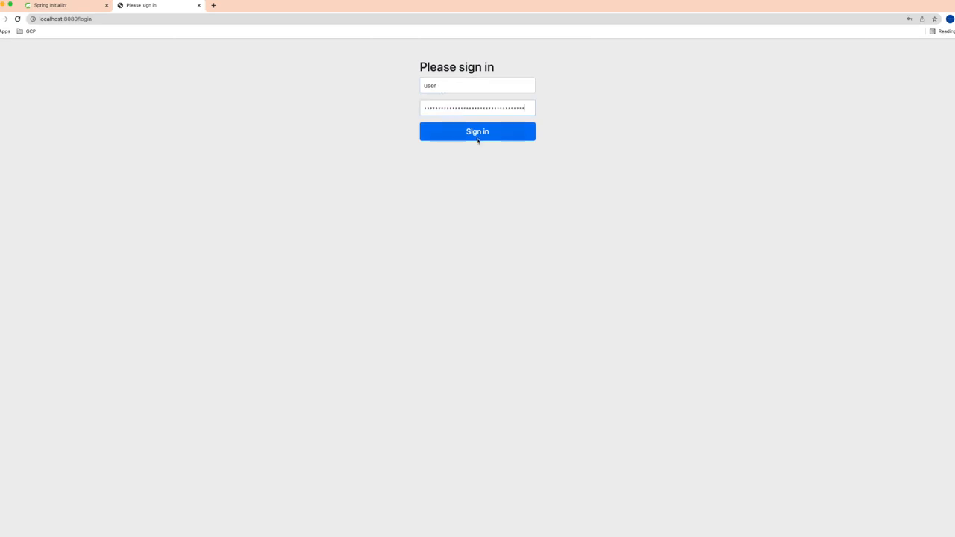
click(476, 131)
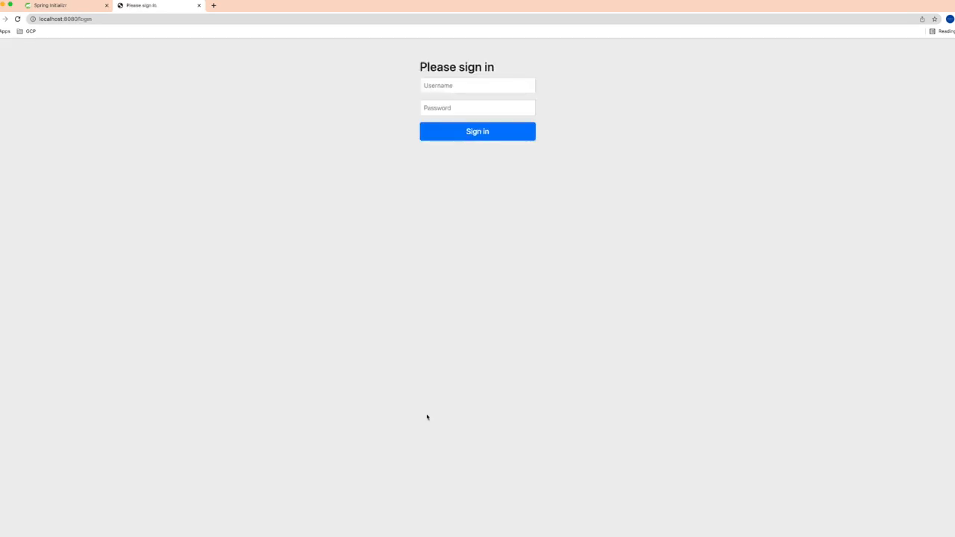
mouse_move(169, 164)
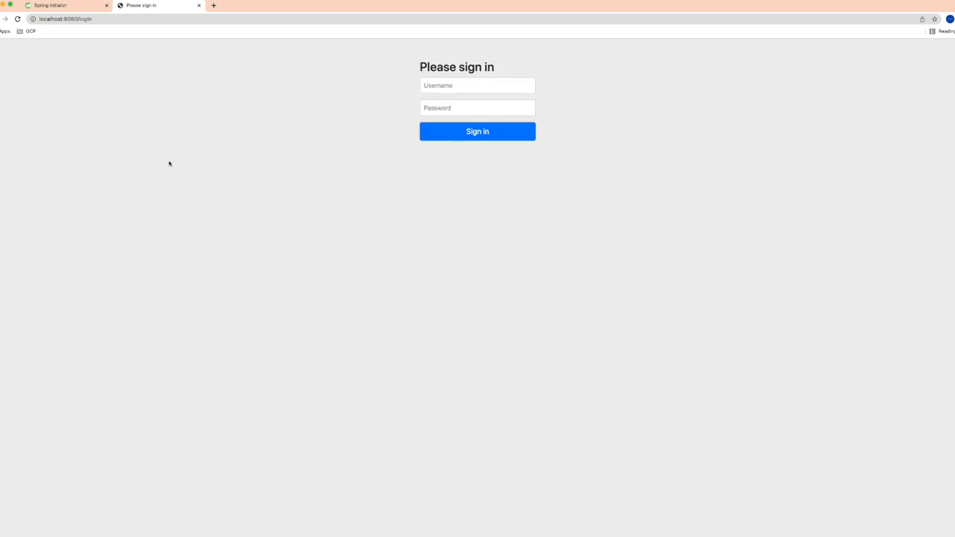
double_click(84, 20)
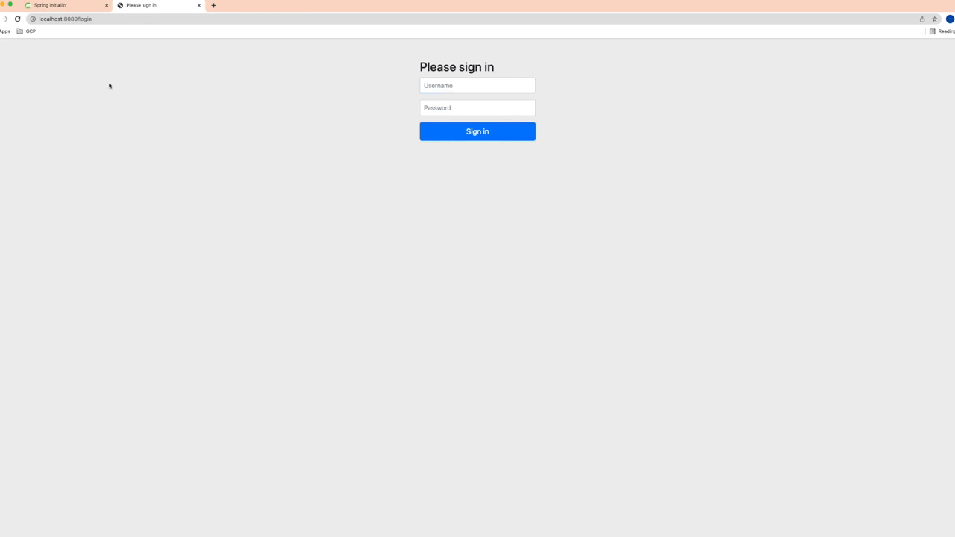
mouse_move(322, 104)
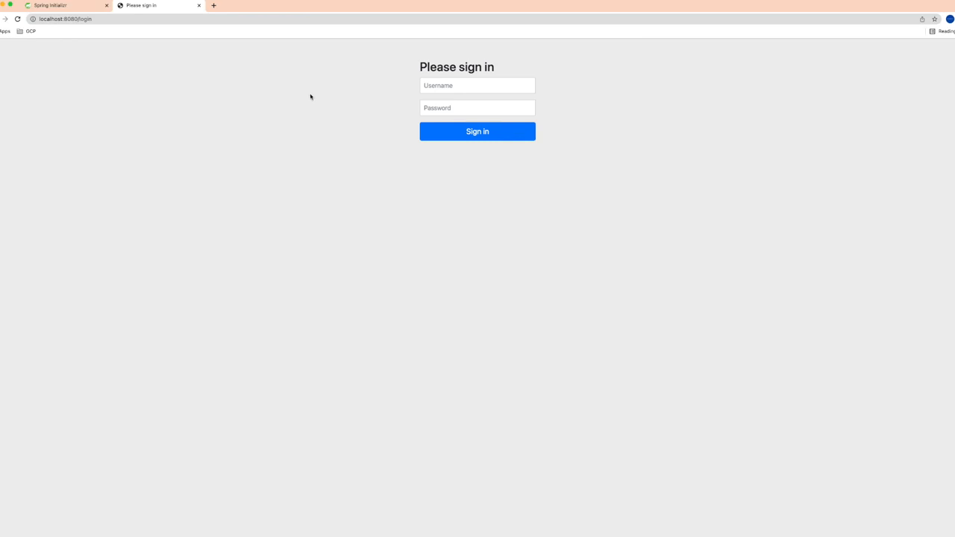
mouse_move(383, 108)
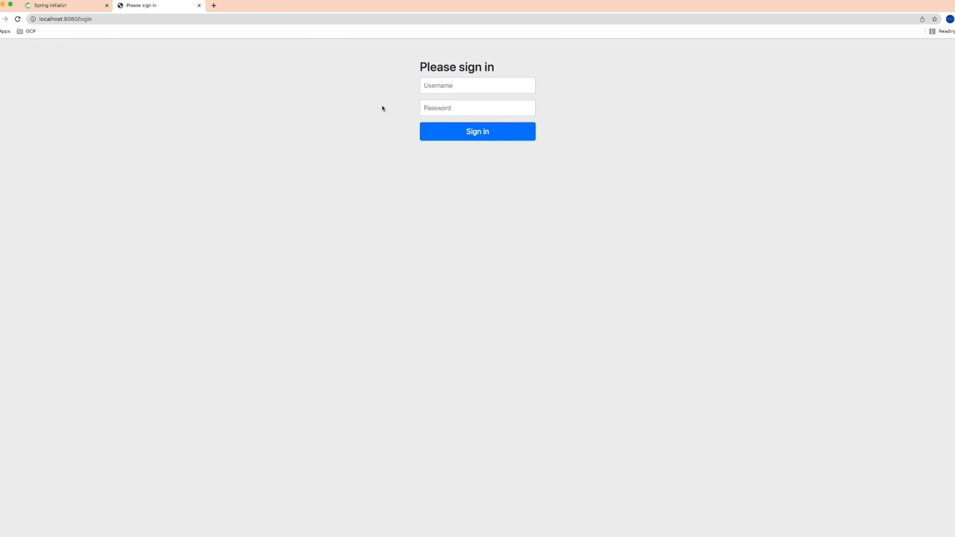
mouse_move(361, 158)
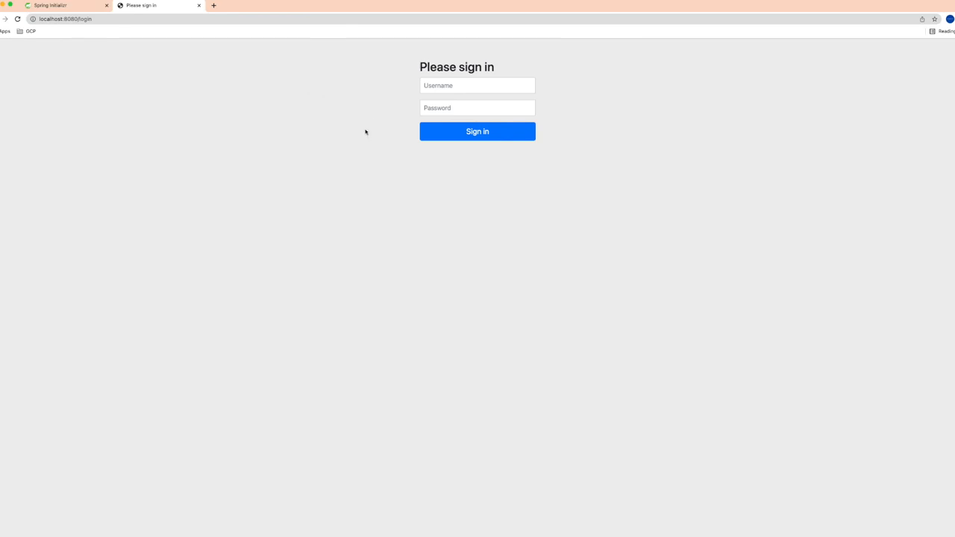
mouse_move(347, 156)
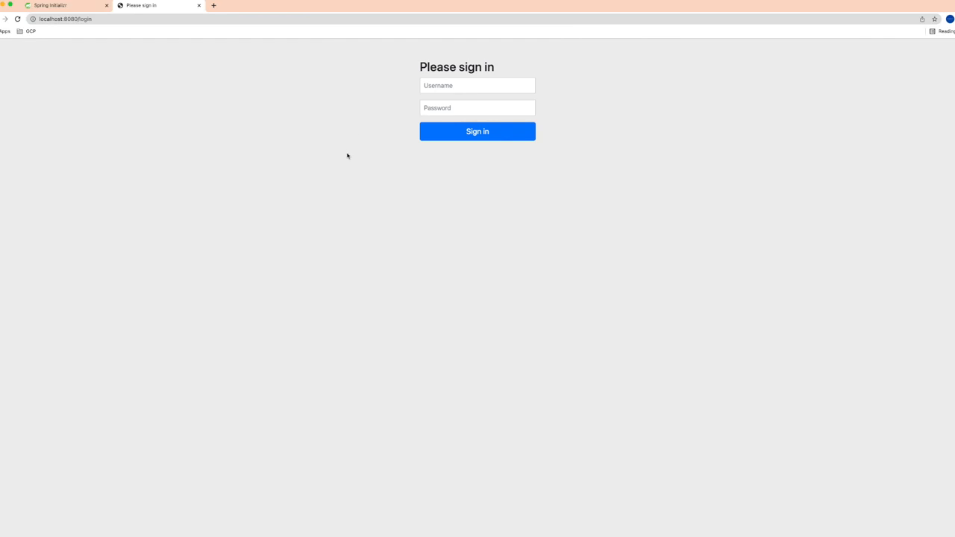
mouse_move(347, 152)
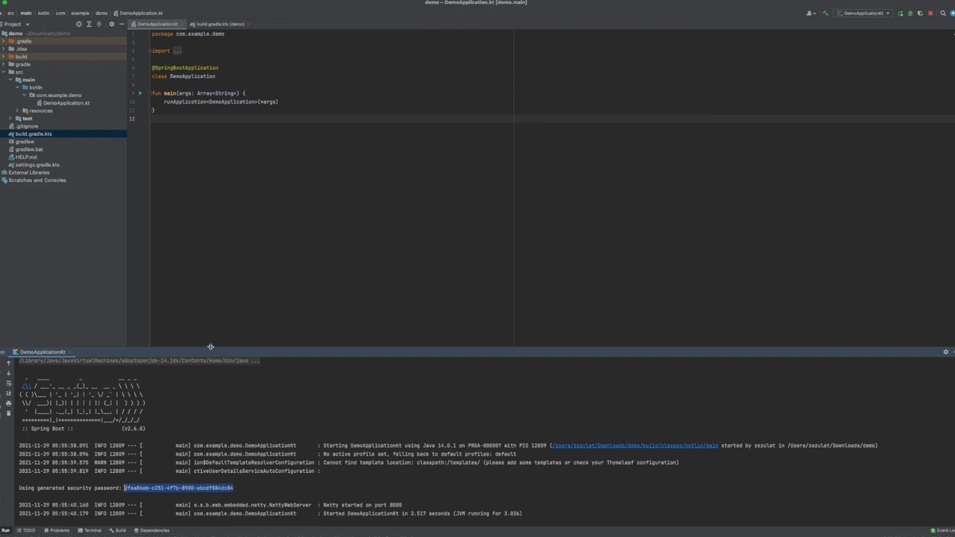
mouse_move(195, 394)
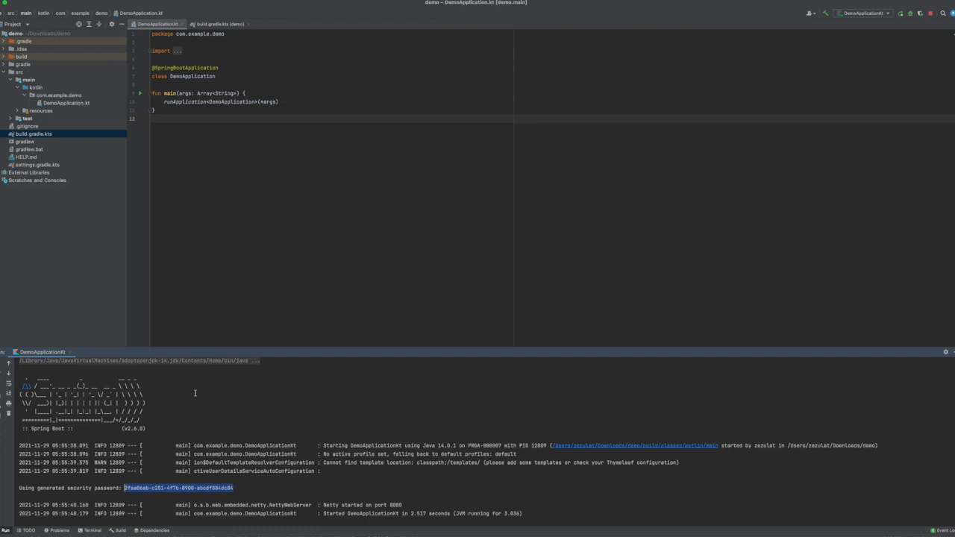
mouse_move(192, 413)
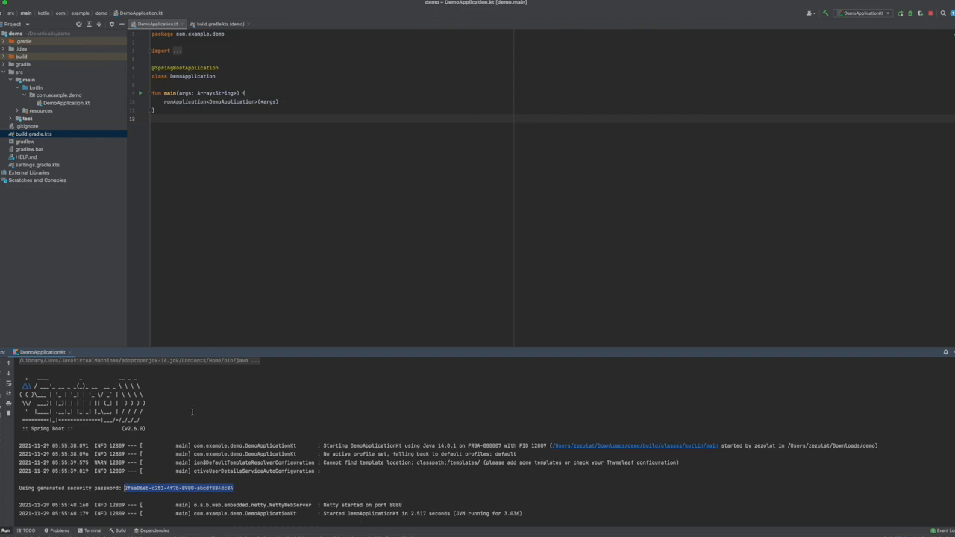
mouse_move(198, 413)
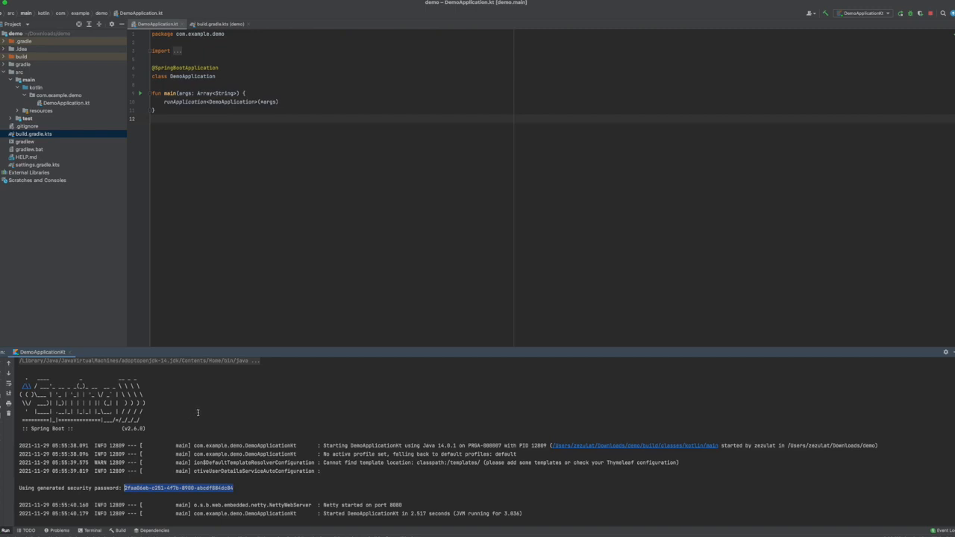
mouse_move(198, 410)
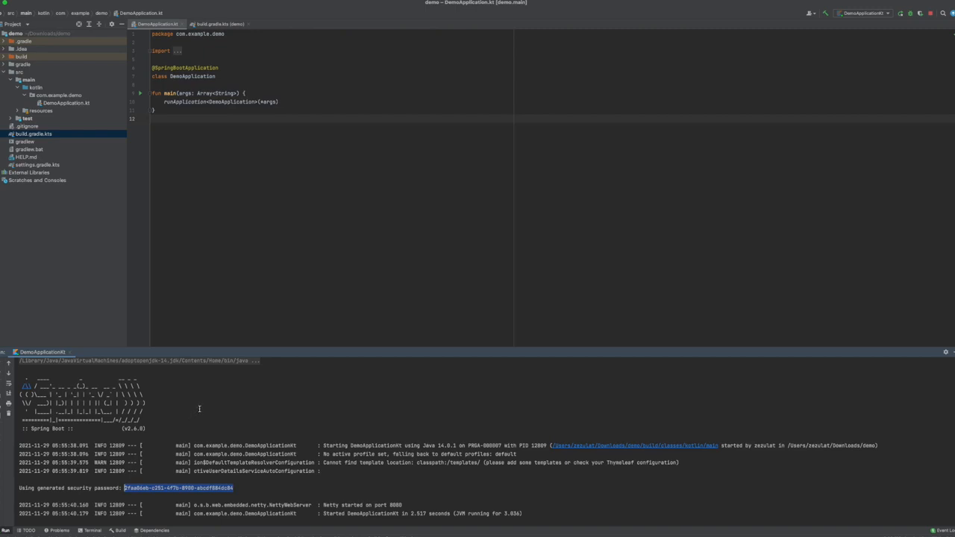
mouse_move(200, 408)
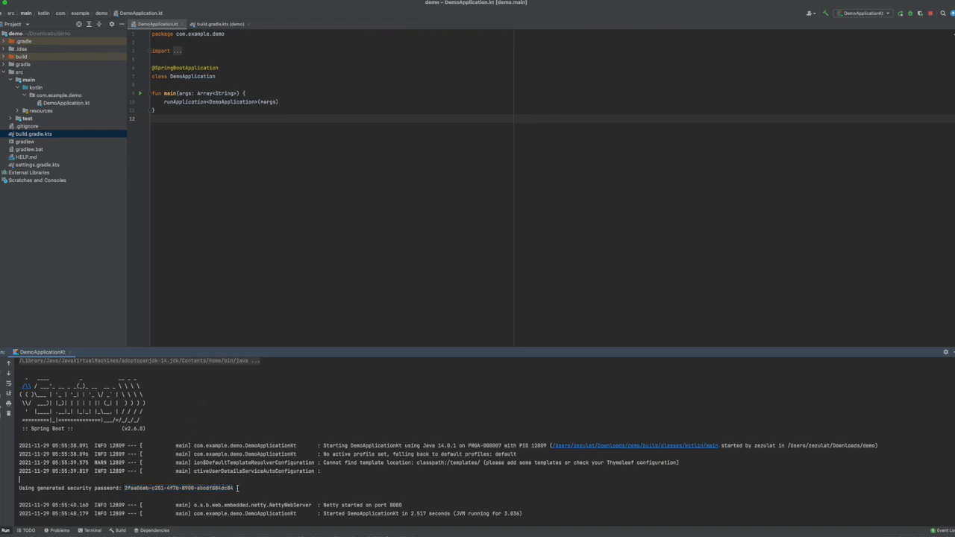
Step: Select the 'Using generated security password' line in the Run console
triple_click(105, 489)
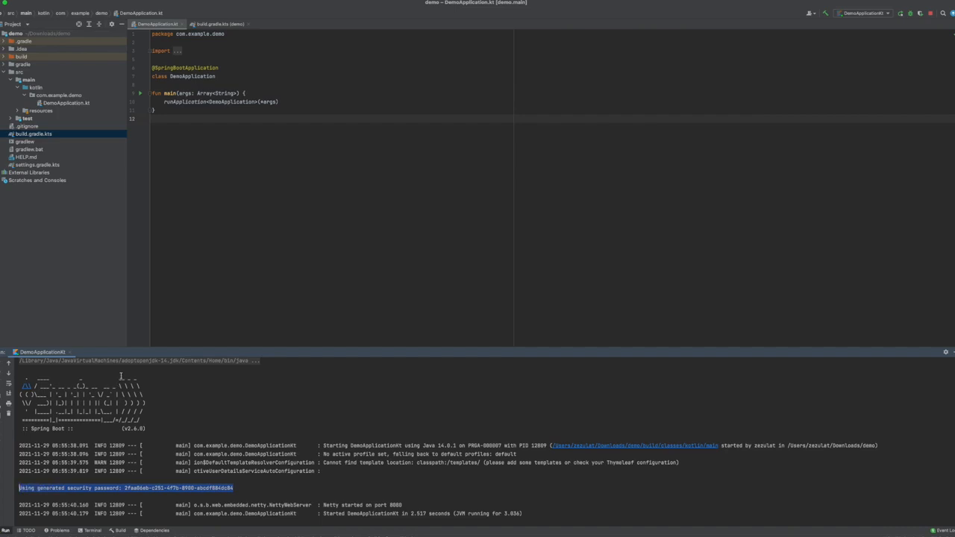
mouse_move(121, 371)
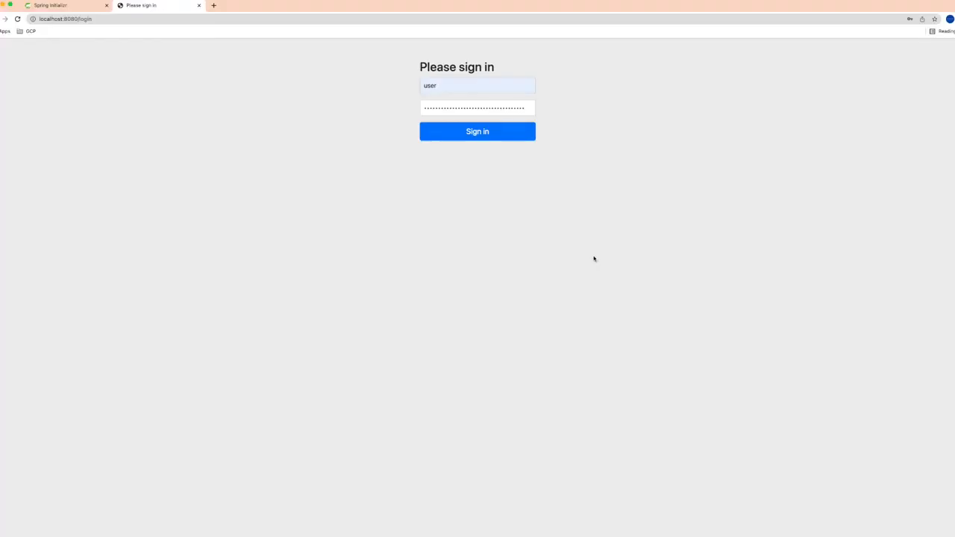
mouse_move(595, 247)
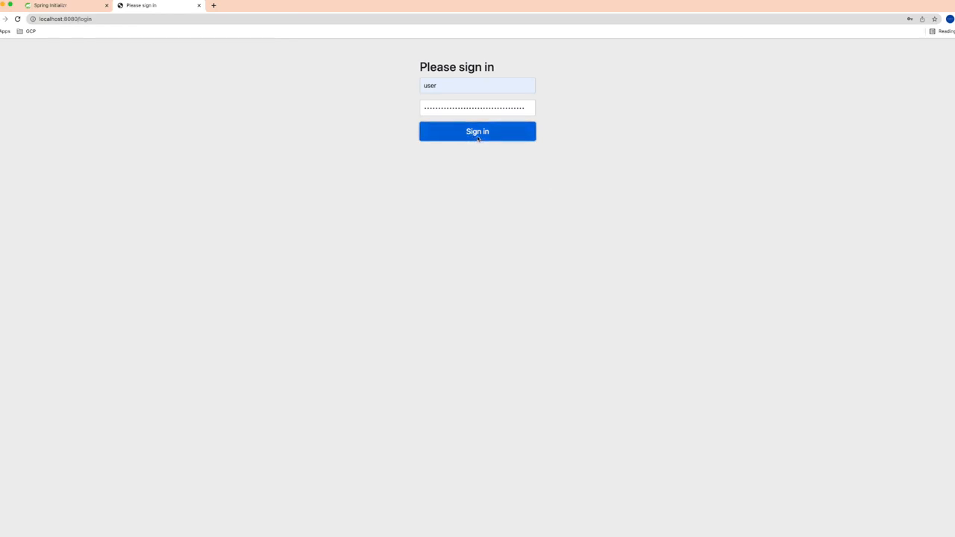
Step: Sign in as user with the generated password, landing on the Whitelabel 404 page
click(477, 131)
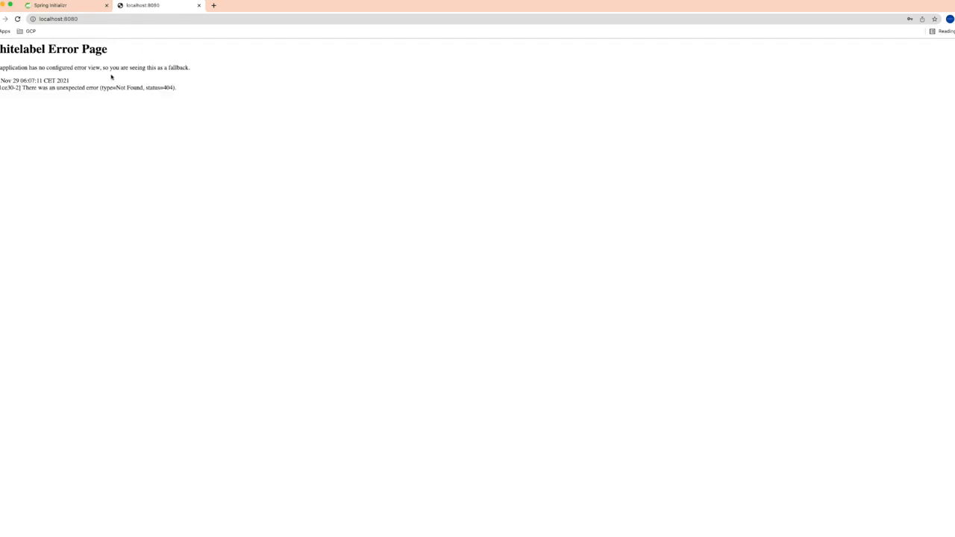
mouse_move(224, 123)
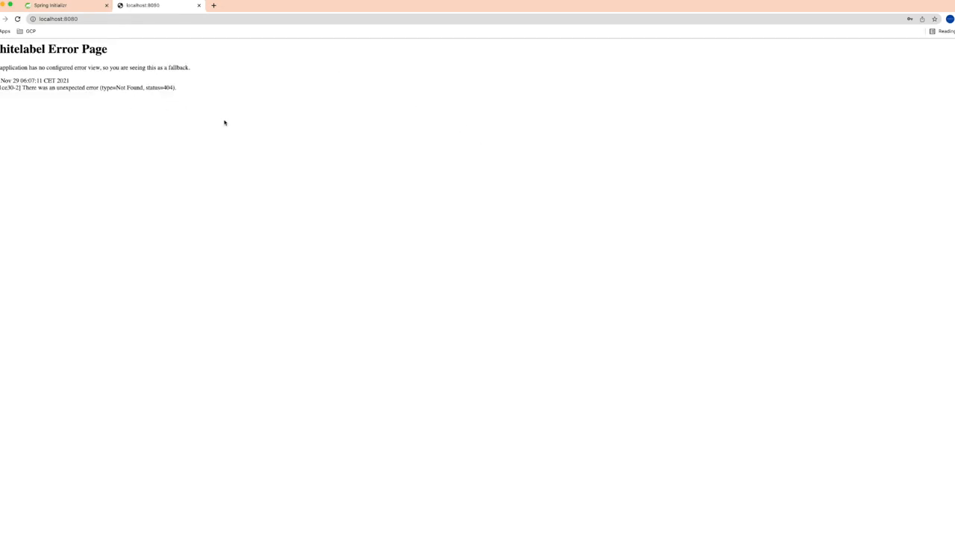
mouse_move(188, 99)
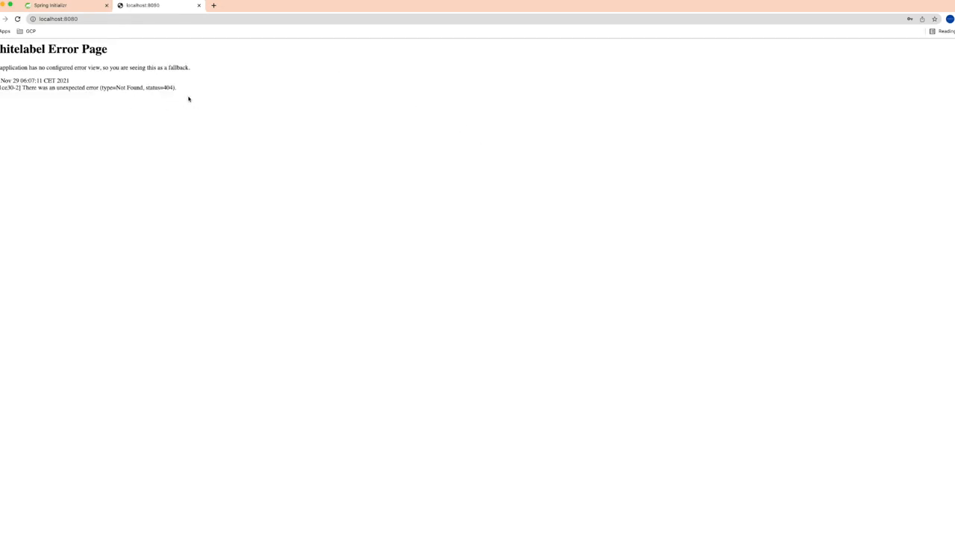
double_click(169, 88)
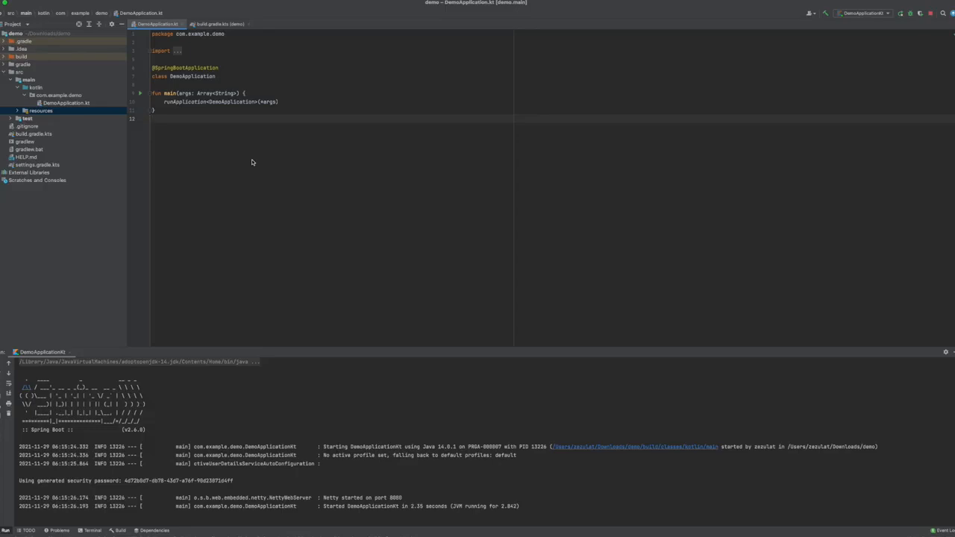
Step: Open resources/templates/index.html in the editor and select the newly generated password in the Run console
click(40, 110)
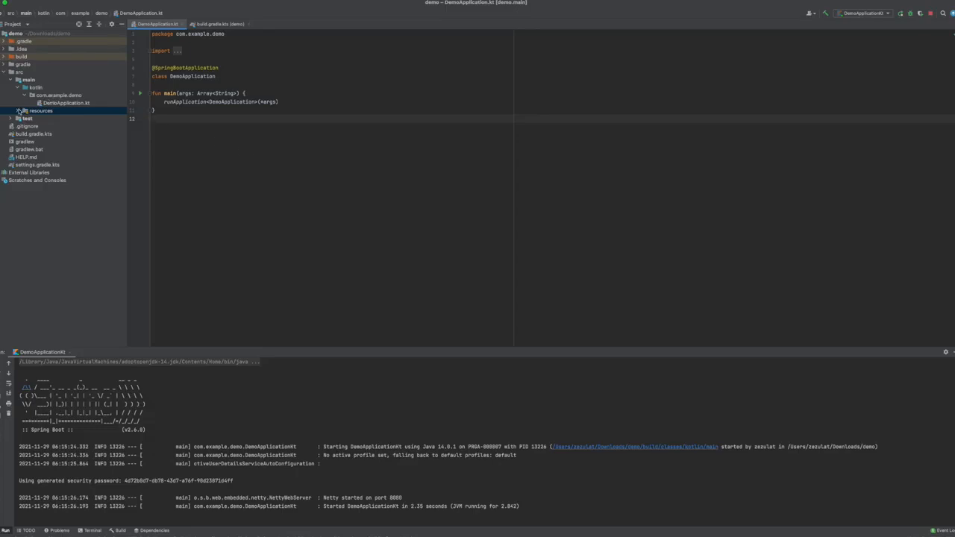
click(16, 111)
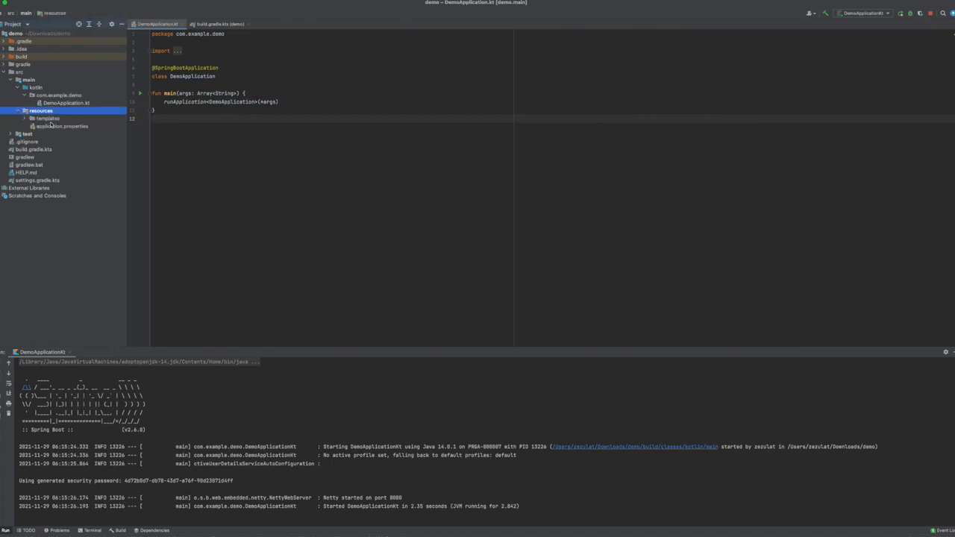
click(46, 119)
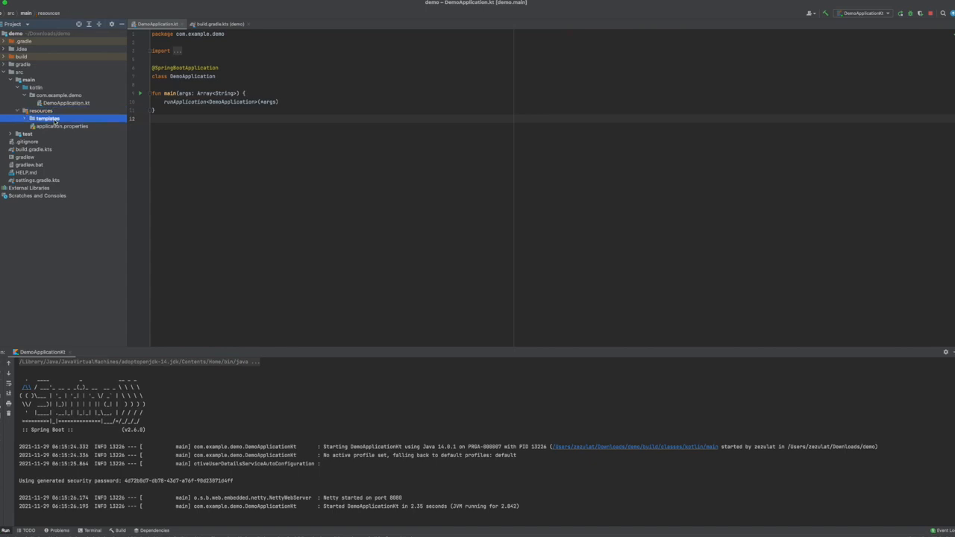
click(24, 118)
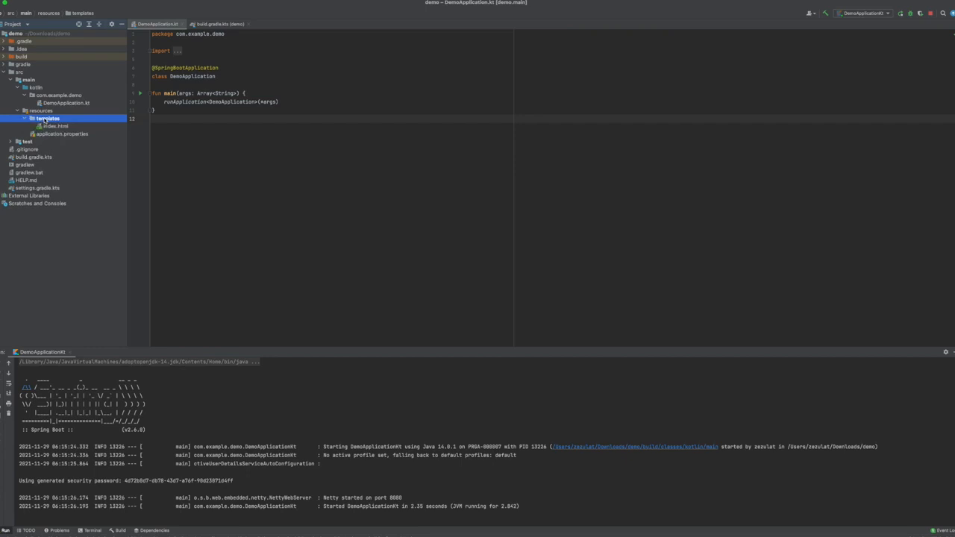
double_click(55, 125)
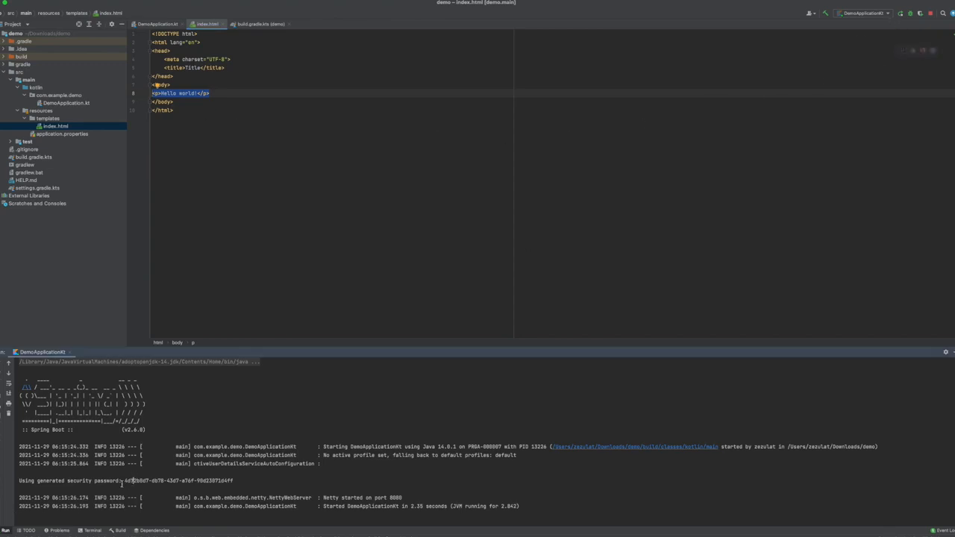
drag(125, 481, 236, 480)
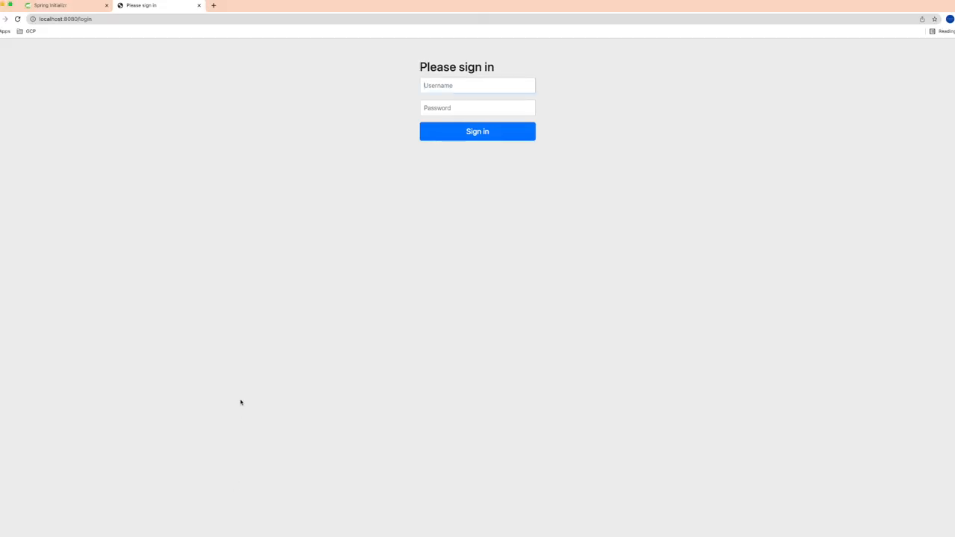
Step: Focus the empty Username field on the reloaded localhost:8080 sign-in page
click(477, 85)
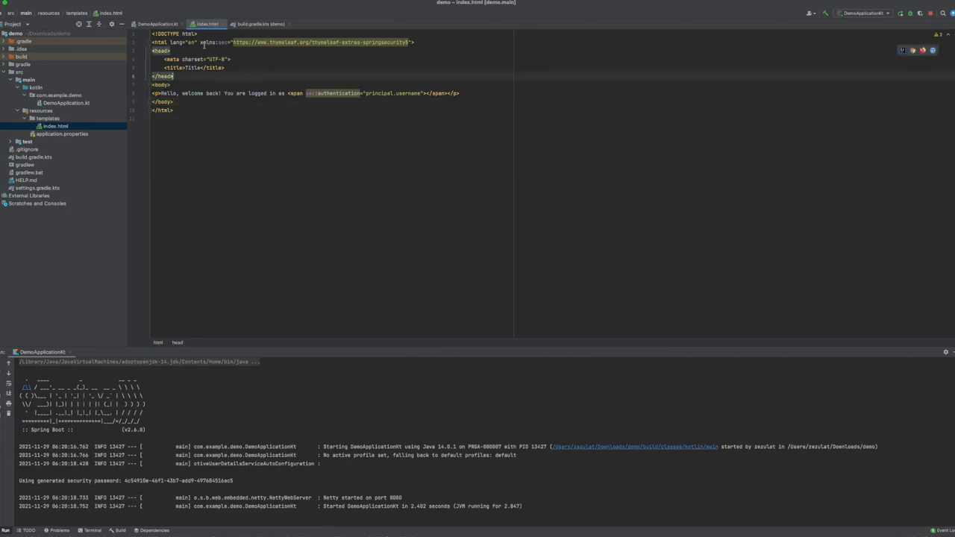
Step: Select the security extras namespace URL and sec:authentication attribute in index.html, then the new password in the log
drag(200, 42, 409, 42)
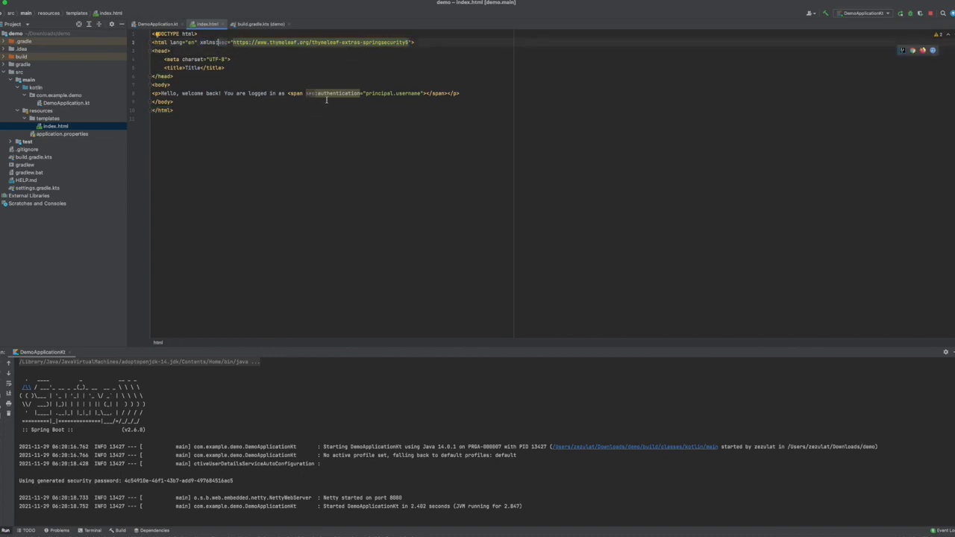
double_click(337, 93)
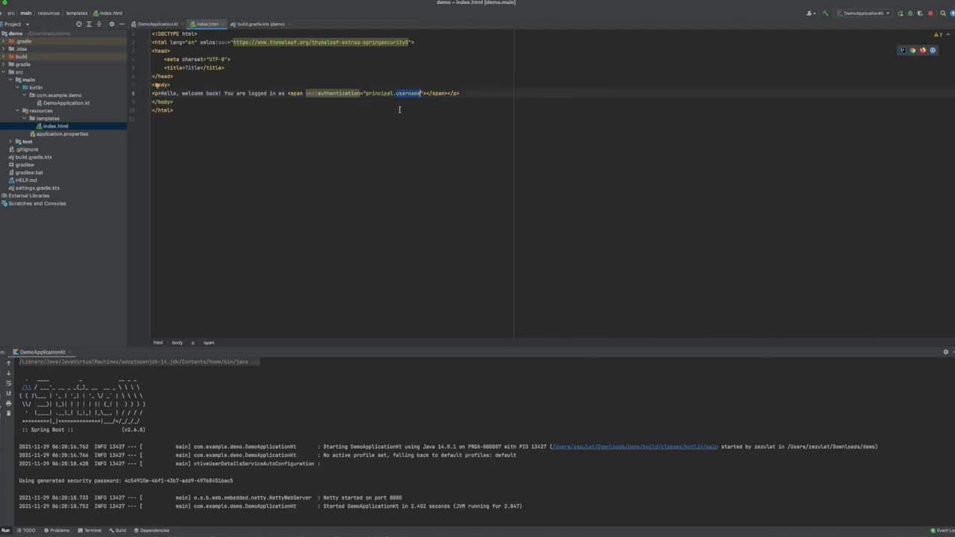
mouse_move(376, 274)
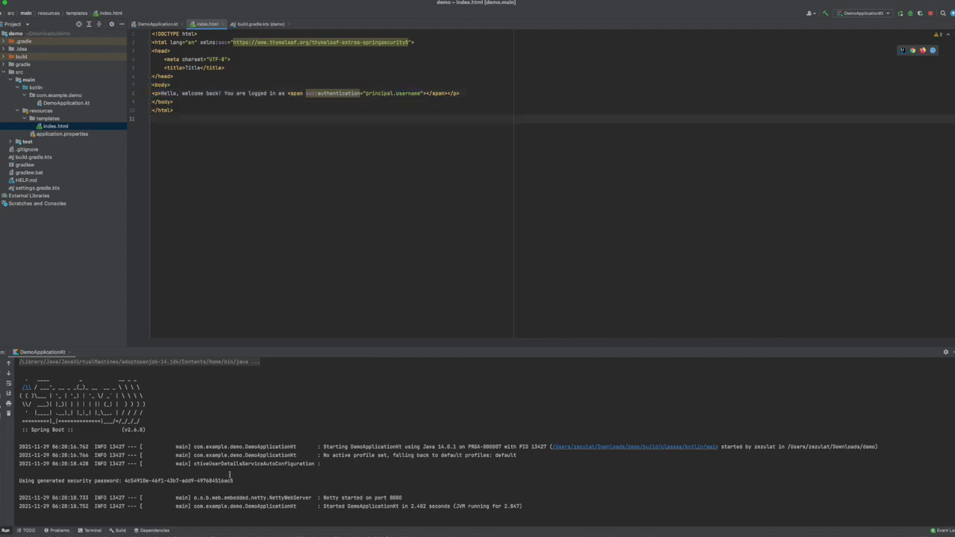
double_click(179, 478)
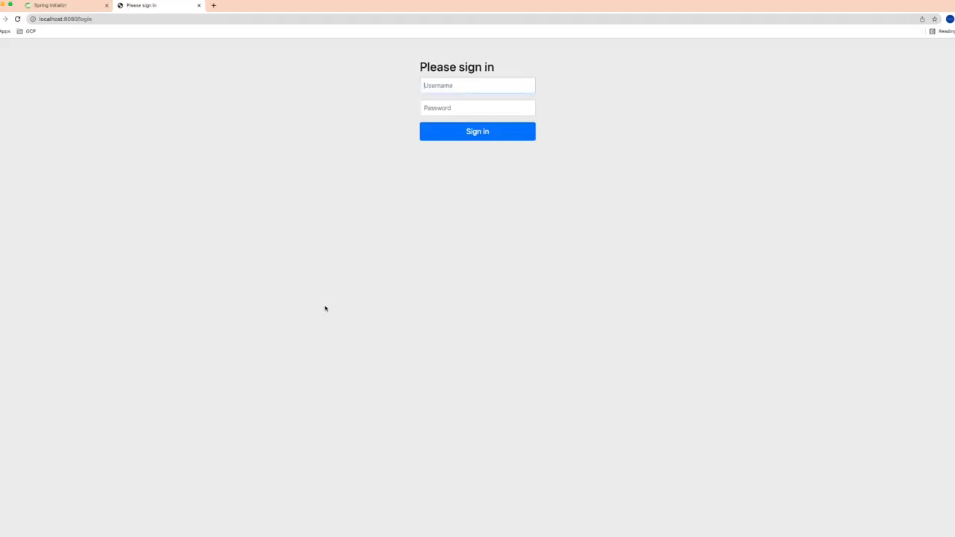
Step: Enter user as the username on the Please sign in page
text(username"></span></p>)
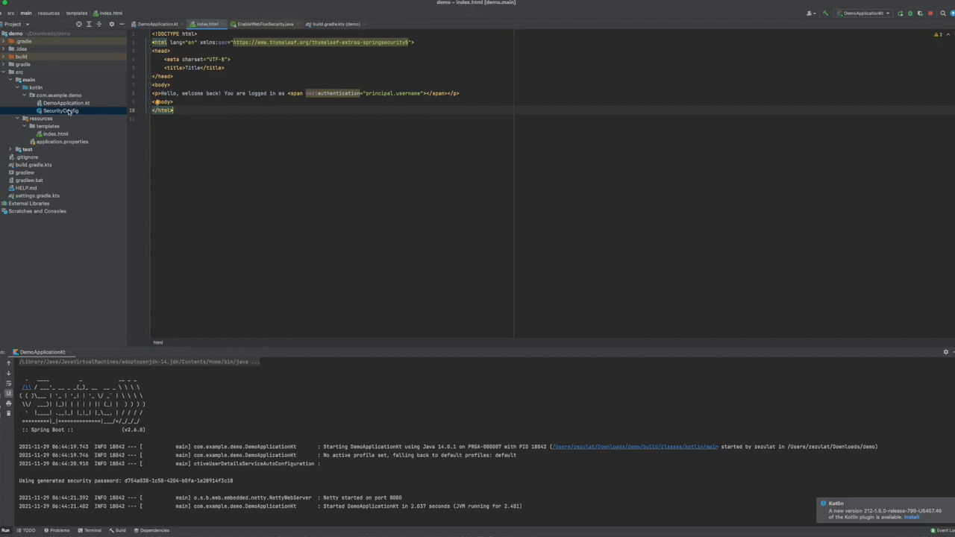
Step: Review the EnableWebFluxSecurity Javadoc filter-chain example and return to SecurityConfig.kt to write the bean
click(60, 111)
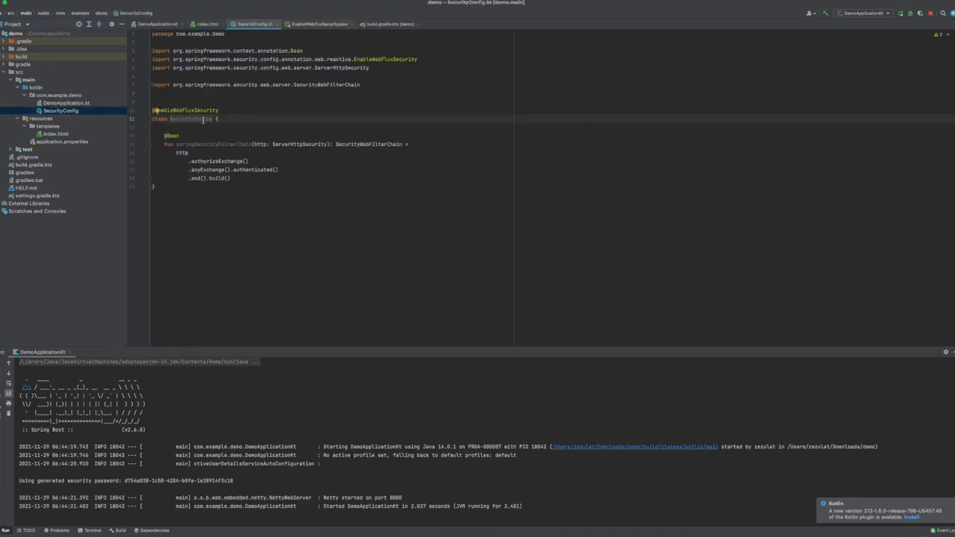
double_click(187, 118)
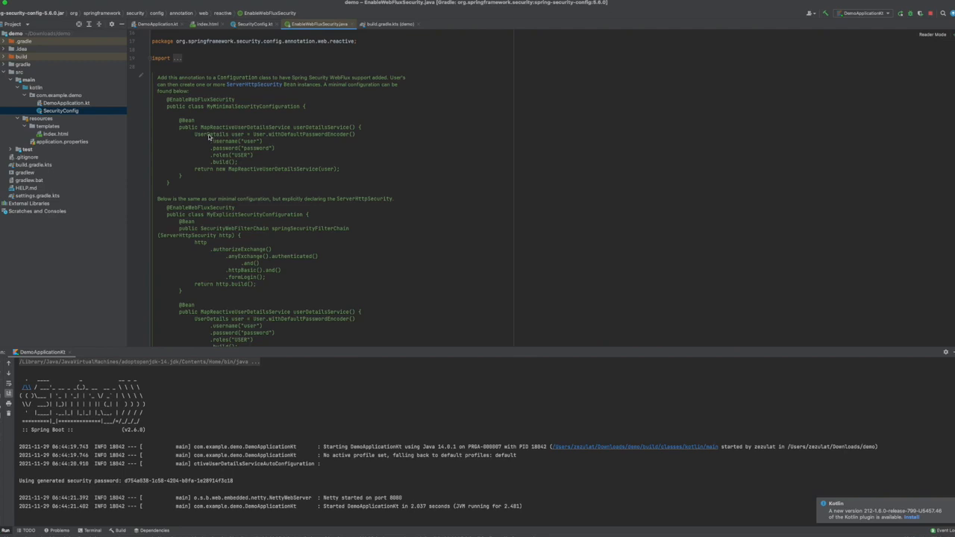
scroll(down, 3)
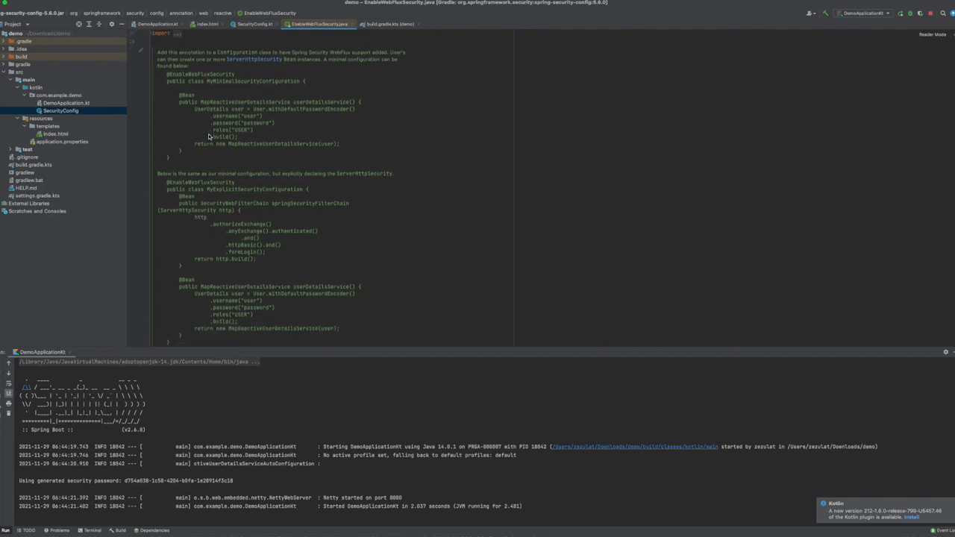
scroll(down, 3)
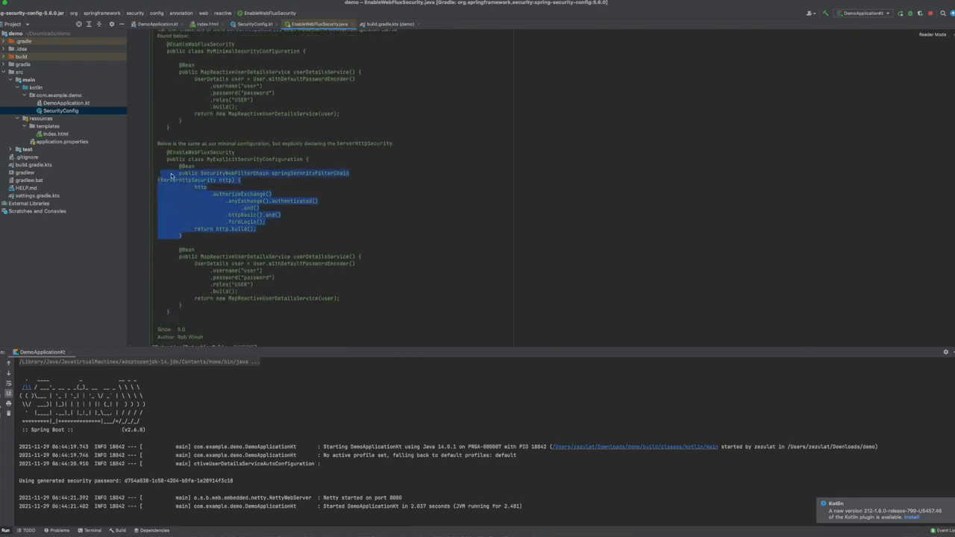
mouse_move(229, 189)
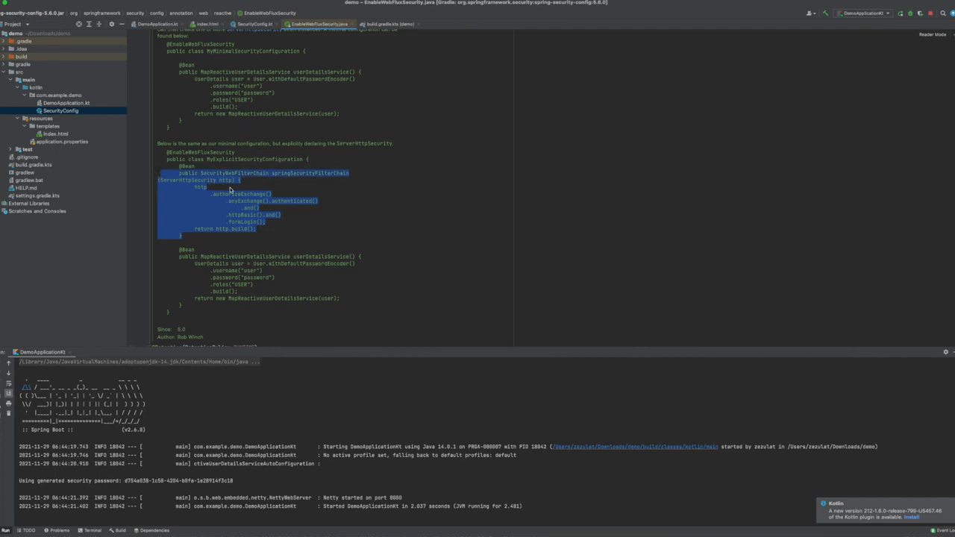
click(235, 194)
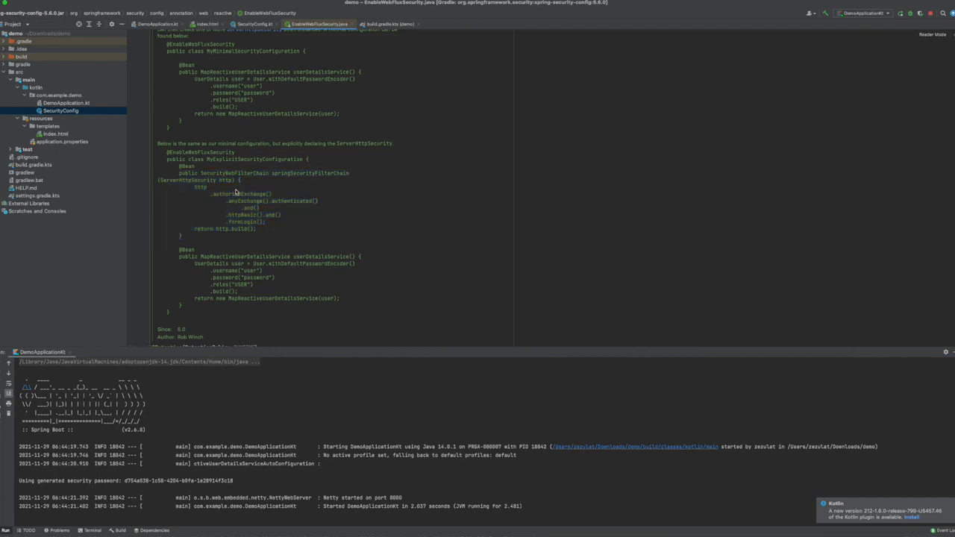
click(262, 35)
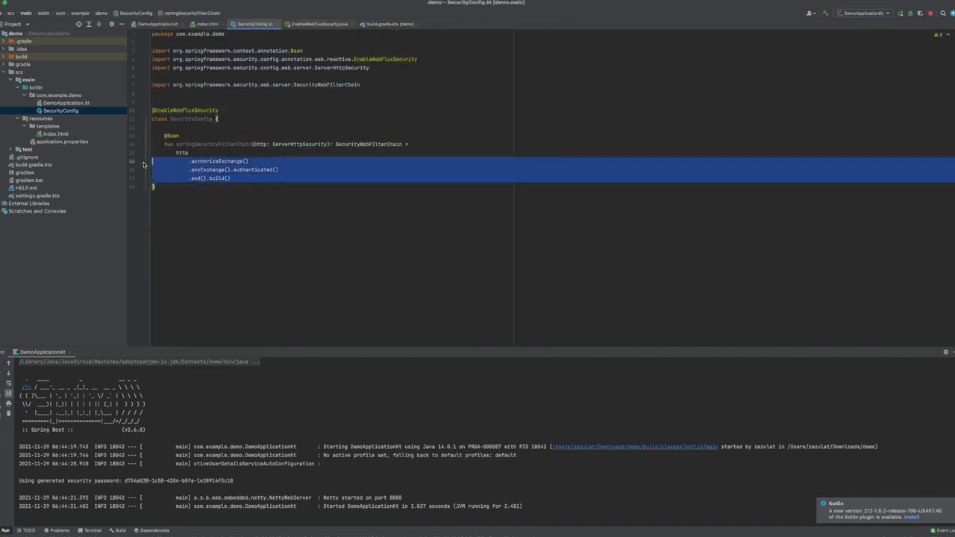
click(259, 170)
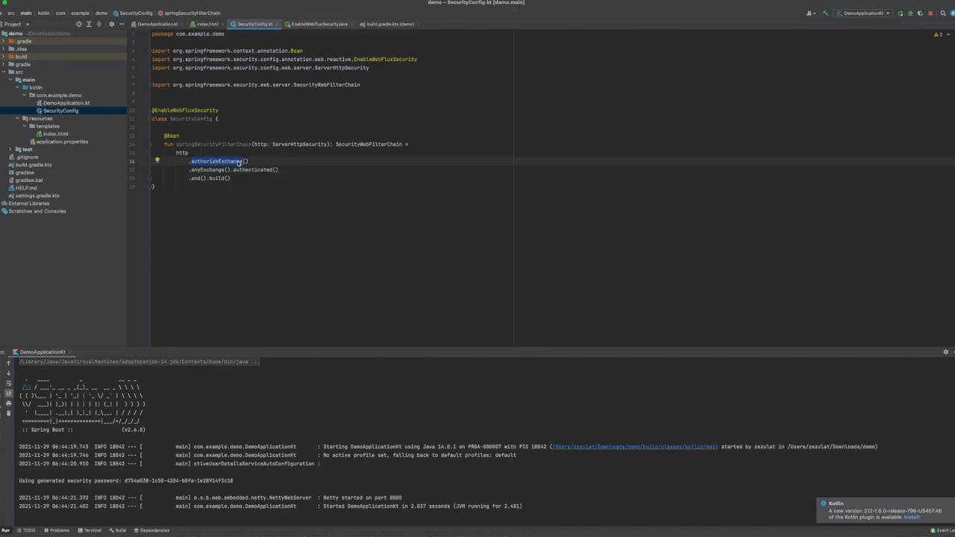
mouse_move(220, 161)
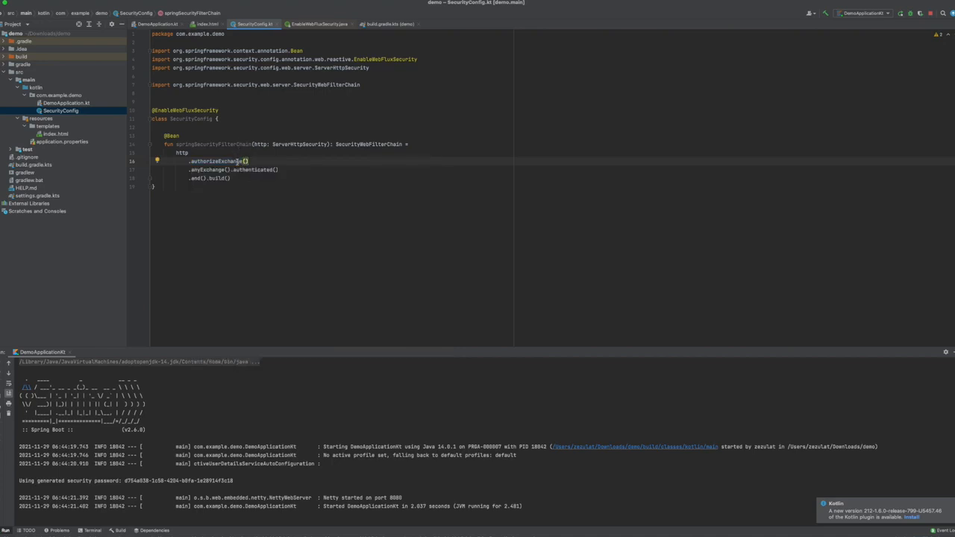
mouse_move(237, 161)
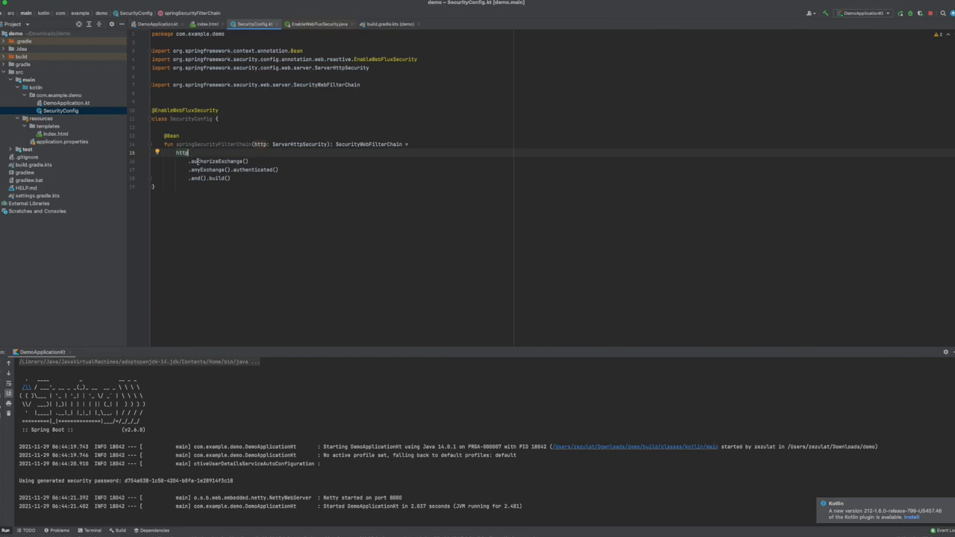
mouse_move(284, 173)
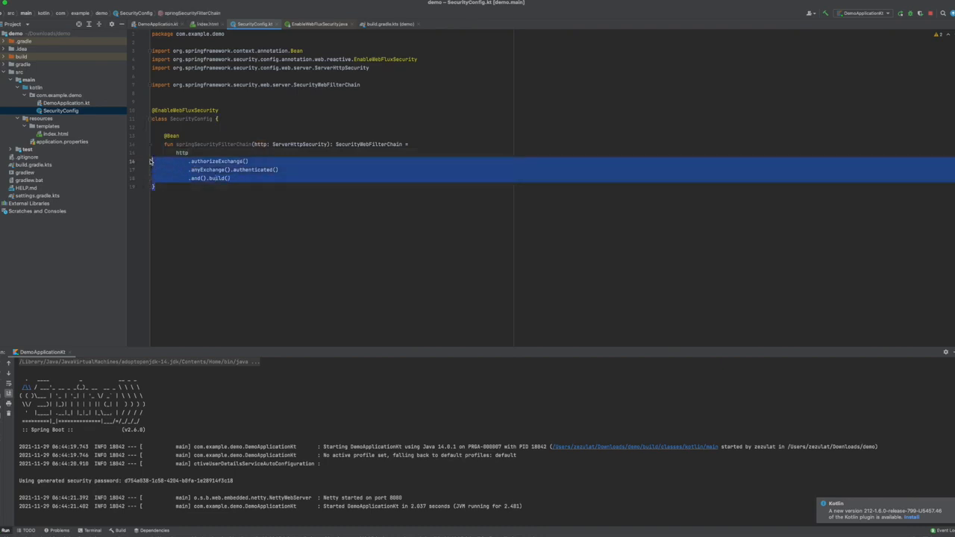
click(185, 161)
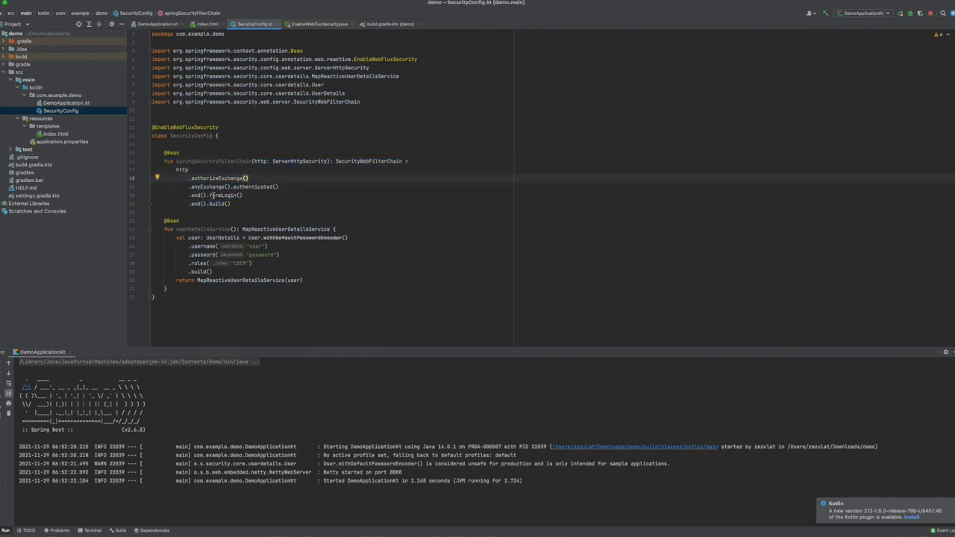
Step: Add .and().formLogin() to the chain and consult the EnableWebFluxSecurity userDetailsService example
double_click(225, 195)
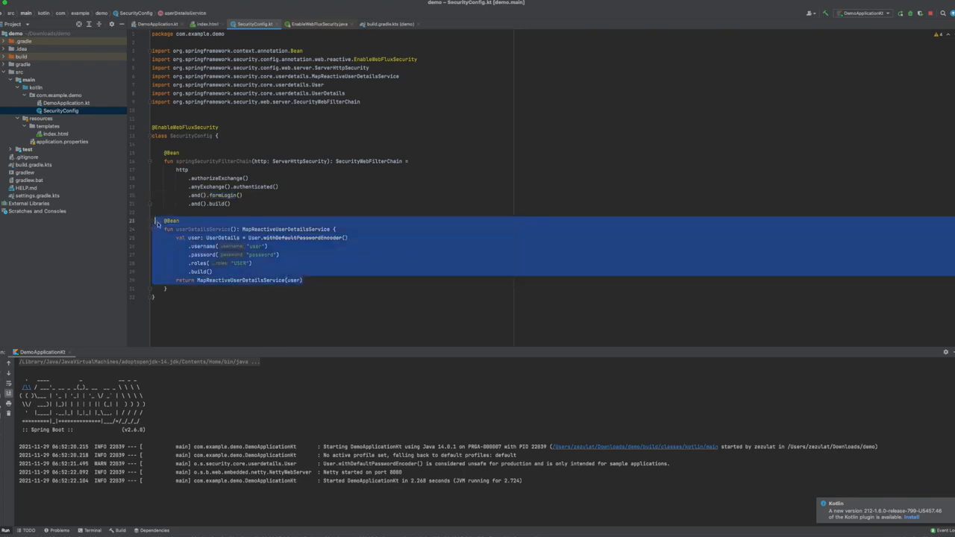
click(253, 202)
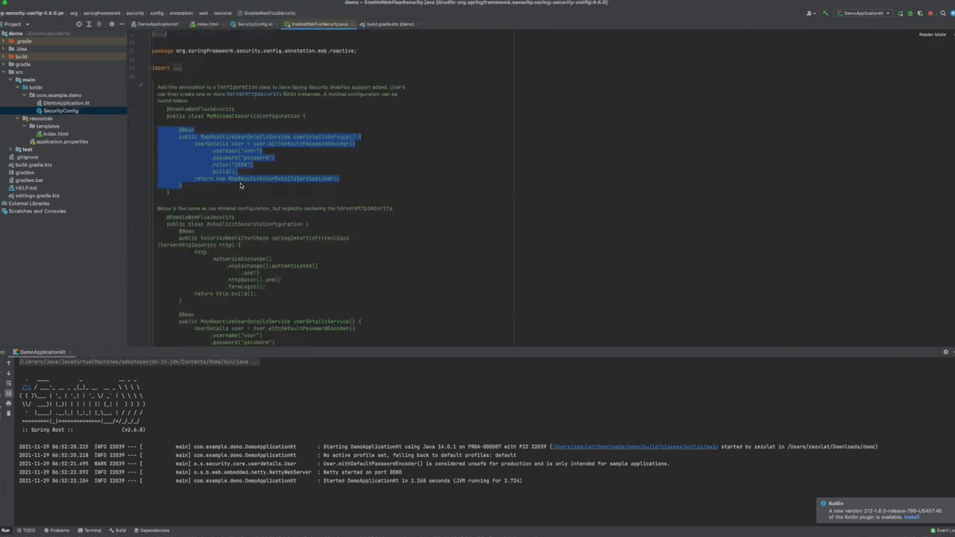
click(274, 145)
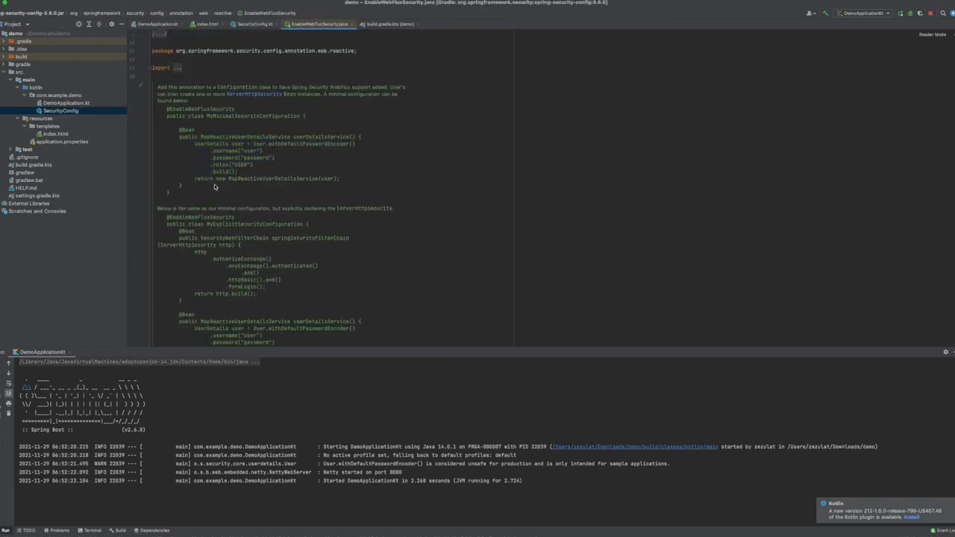
mouse_move(207, 190)
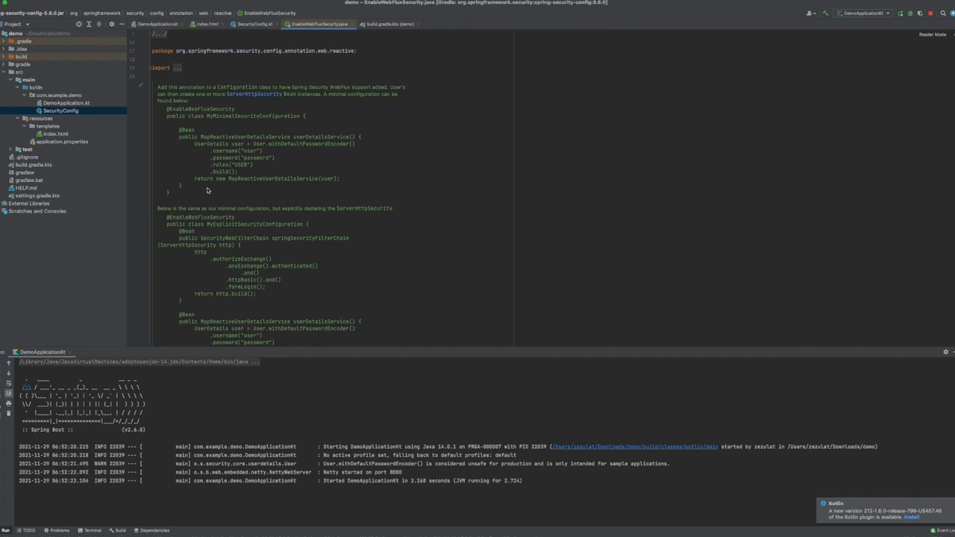
drag(194, 164, 339, 179)
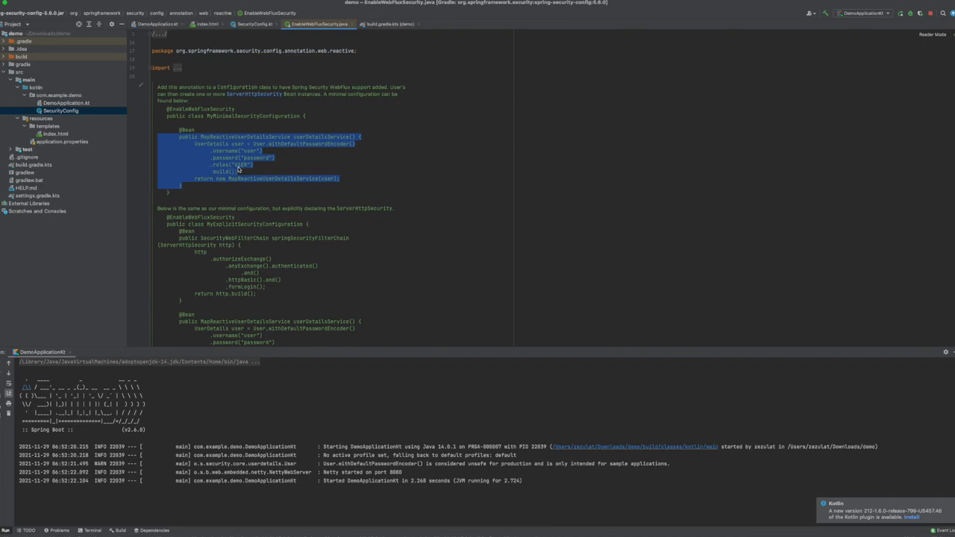
click(238, 169)
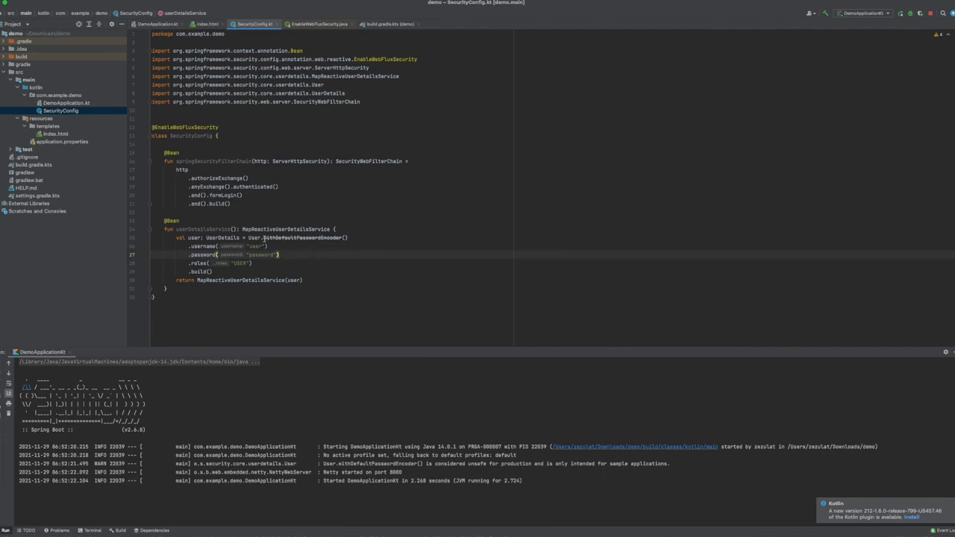
mouse_move(327, 252)
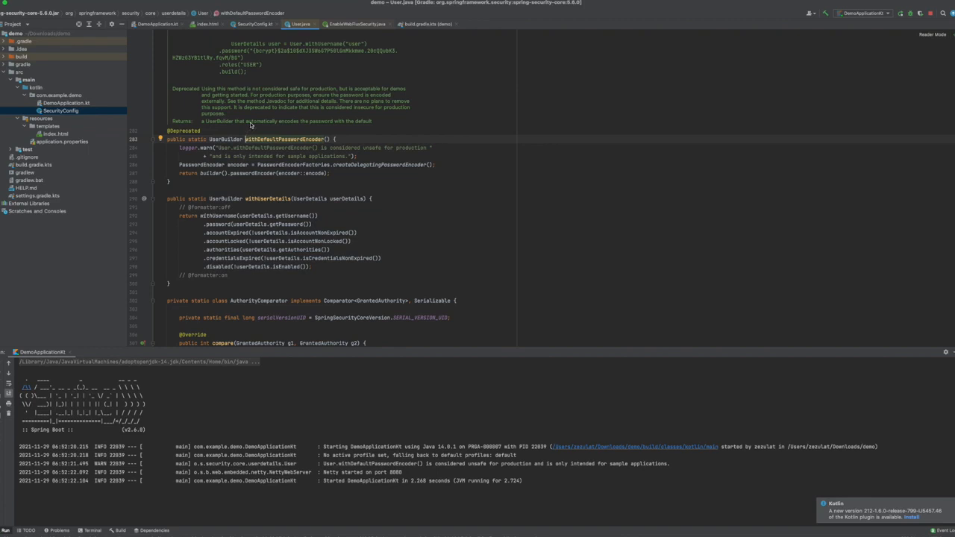
click(257, 30)
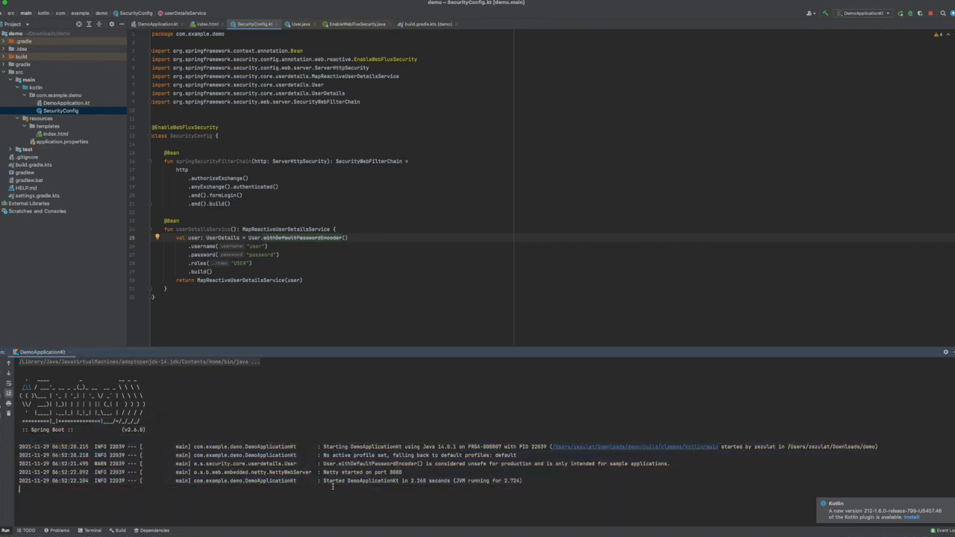
mouse_move(334, 432)
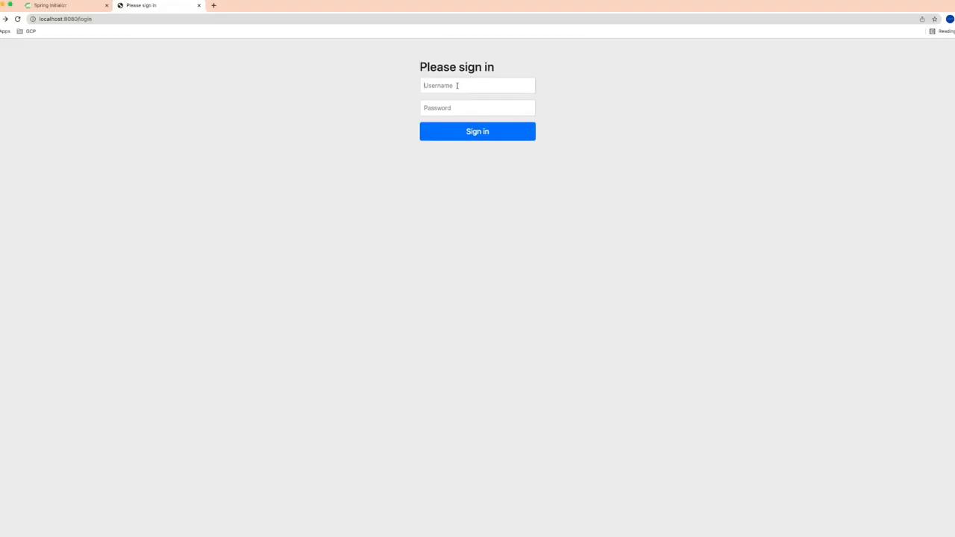
Step: Enter the username 'user' on the localhost:8080/login page via the autofill suggestion
text(use)
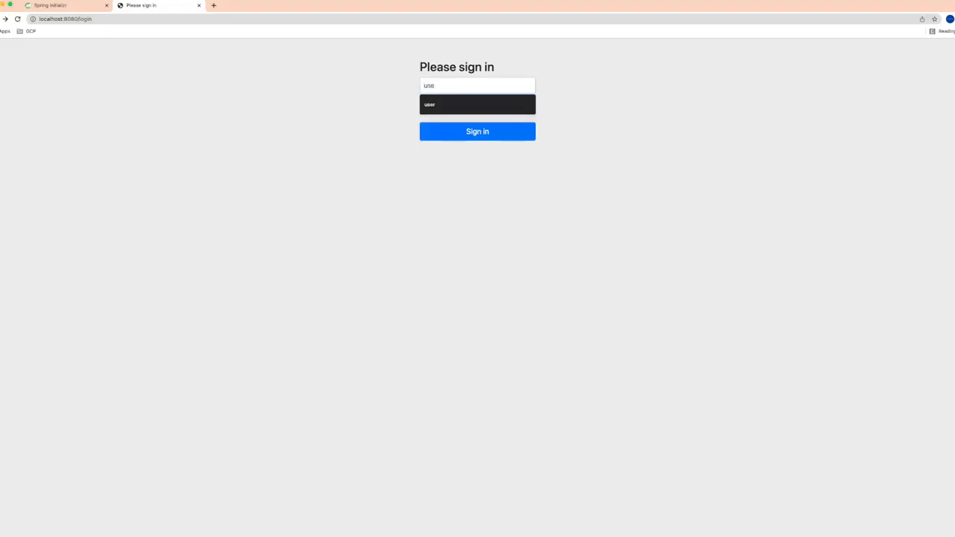
click(477, 104)
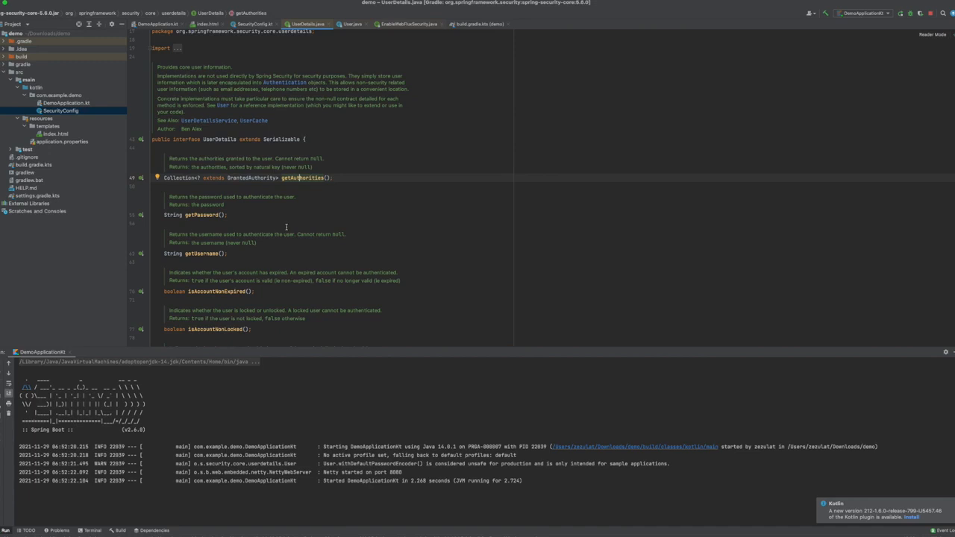
Step: Return to SecurityConfig.kt and place the caret in the userDetailsService bean
click(256, 26)
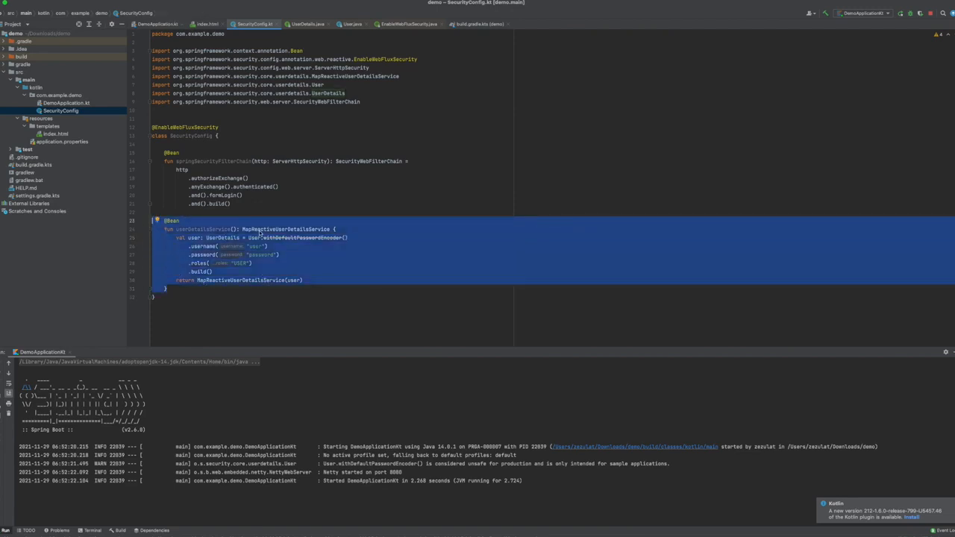
click(214, 228)
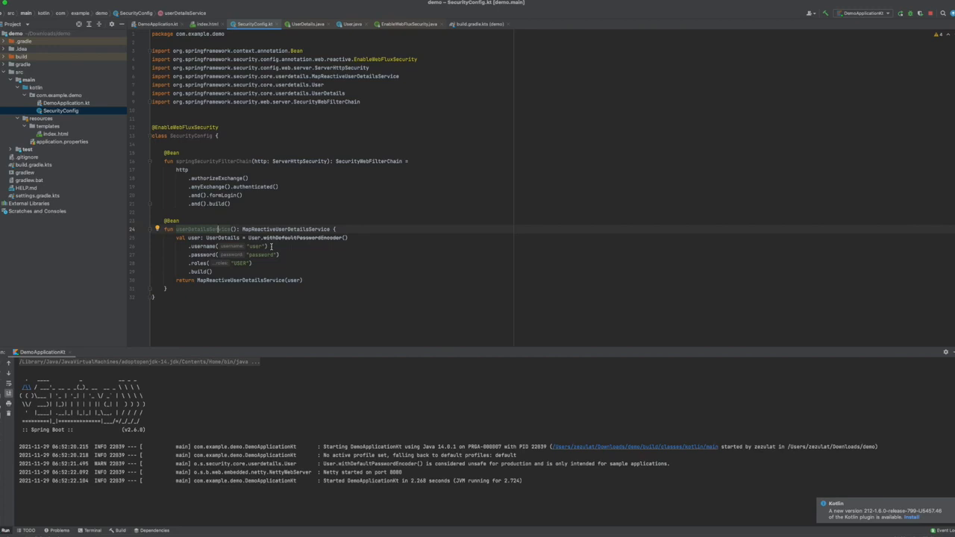
mouse_move(284, 258)
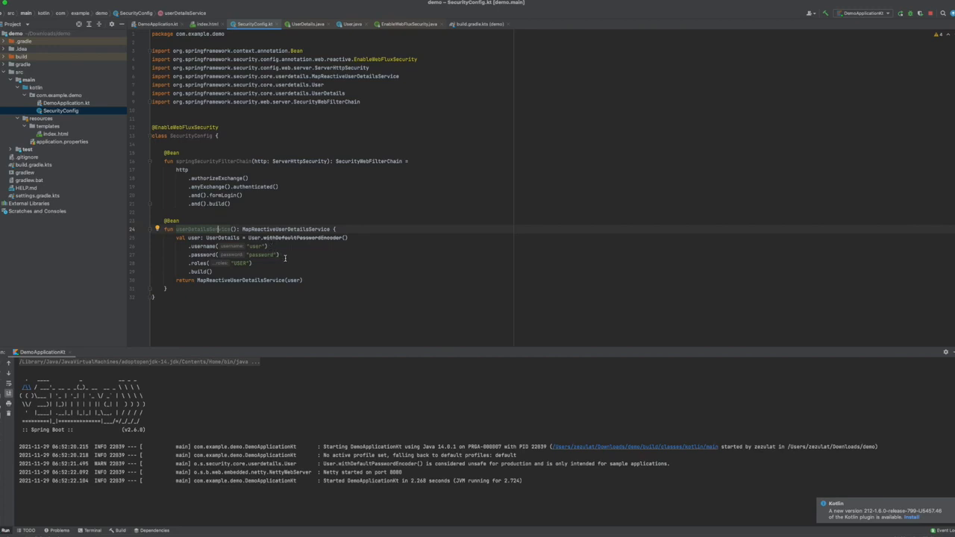